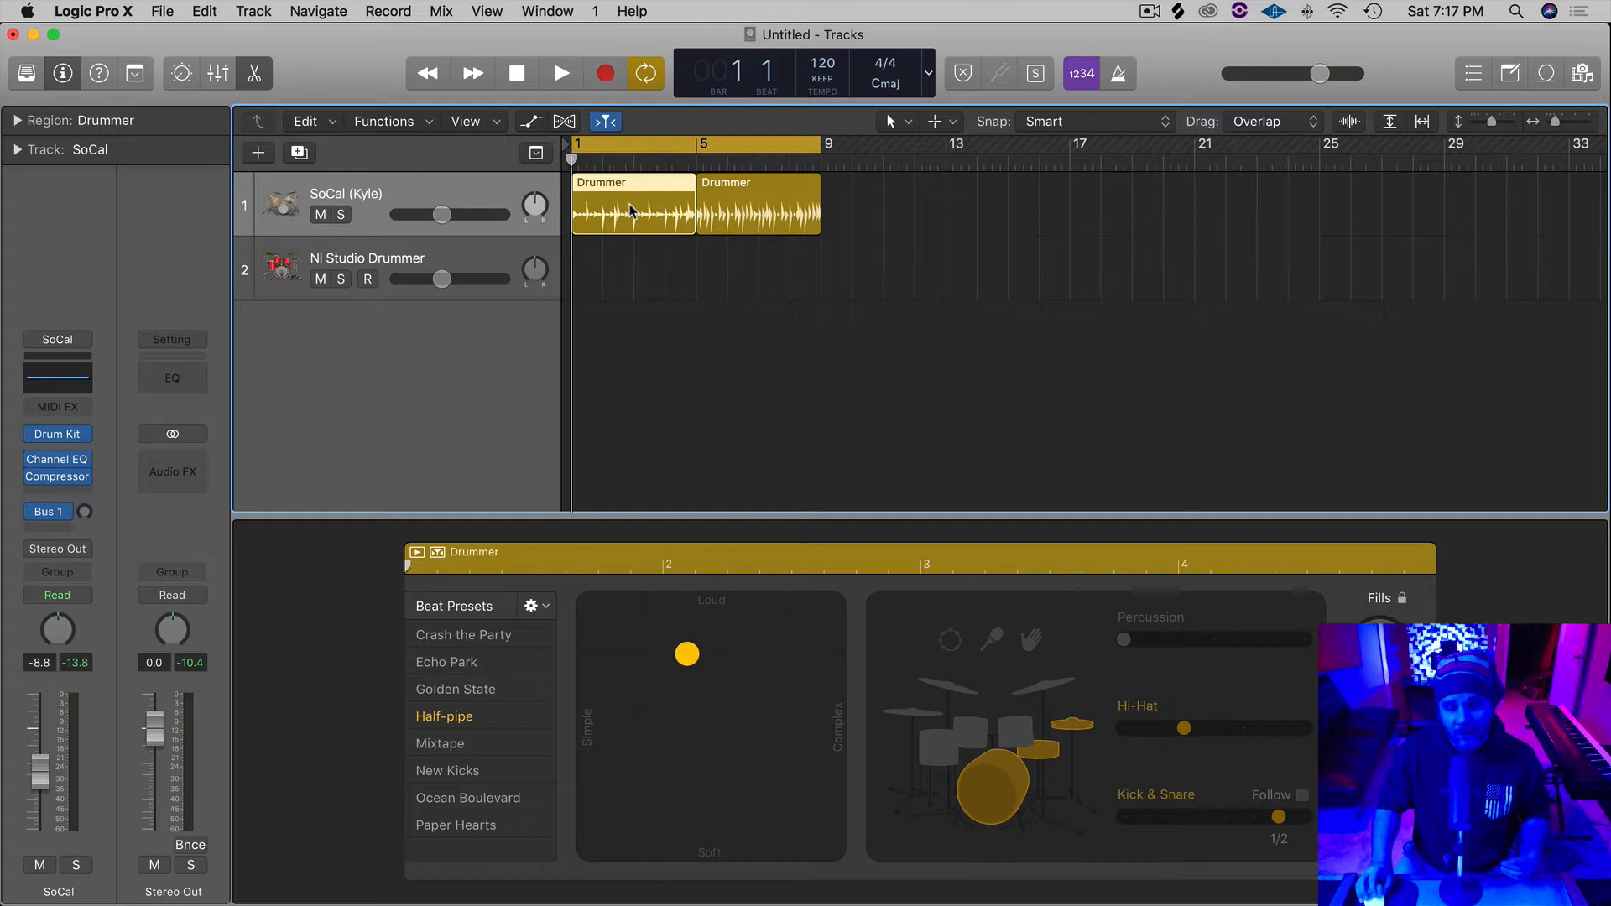
mouse_move(673, 638)
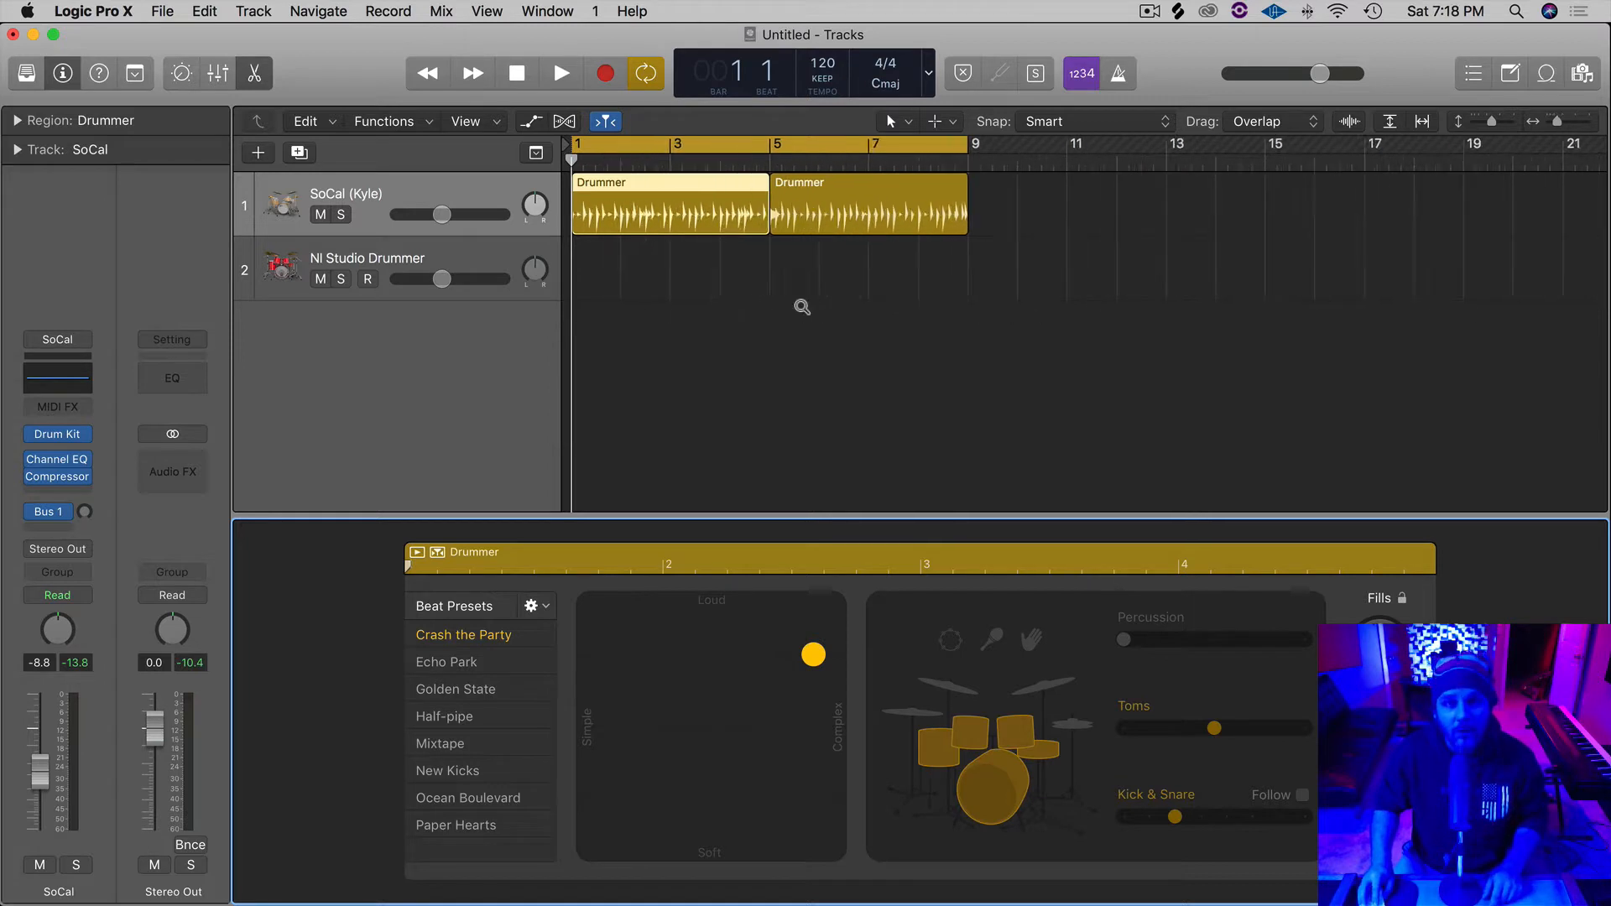
- Zoom in on the two SoCal Drummer regions and audition them
left_click(447, 661)
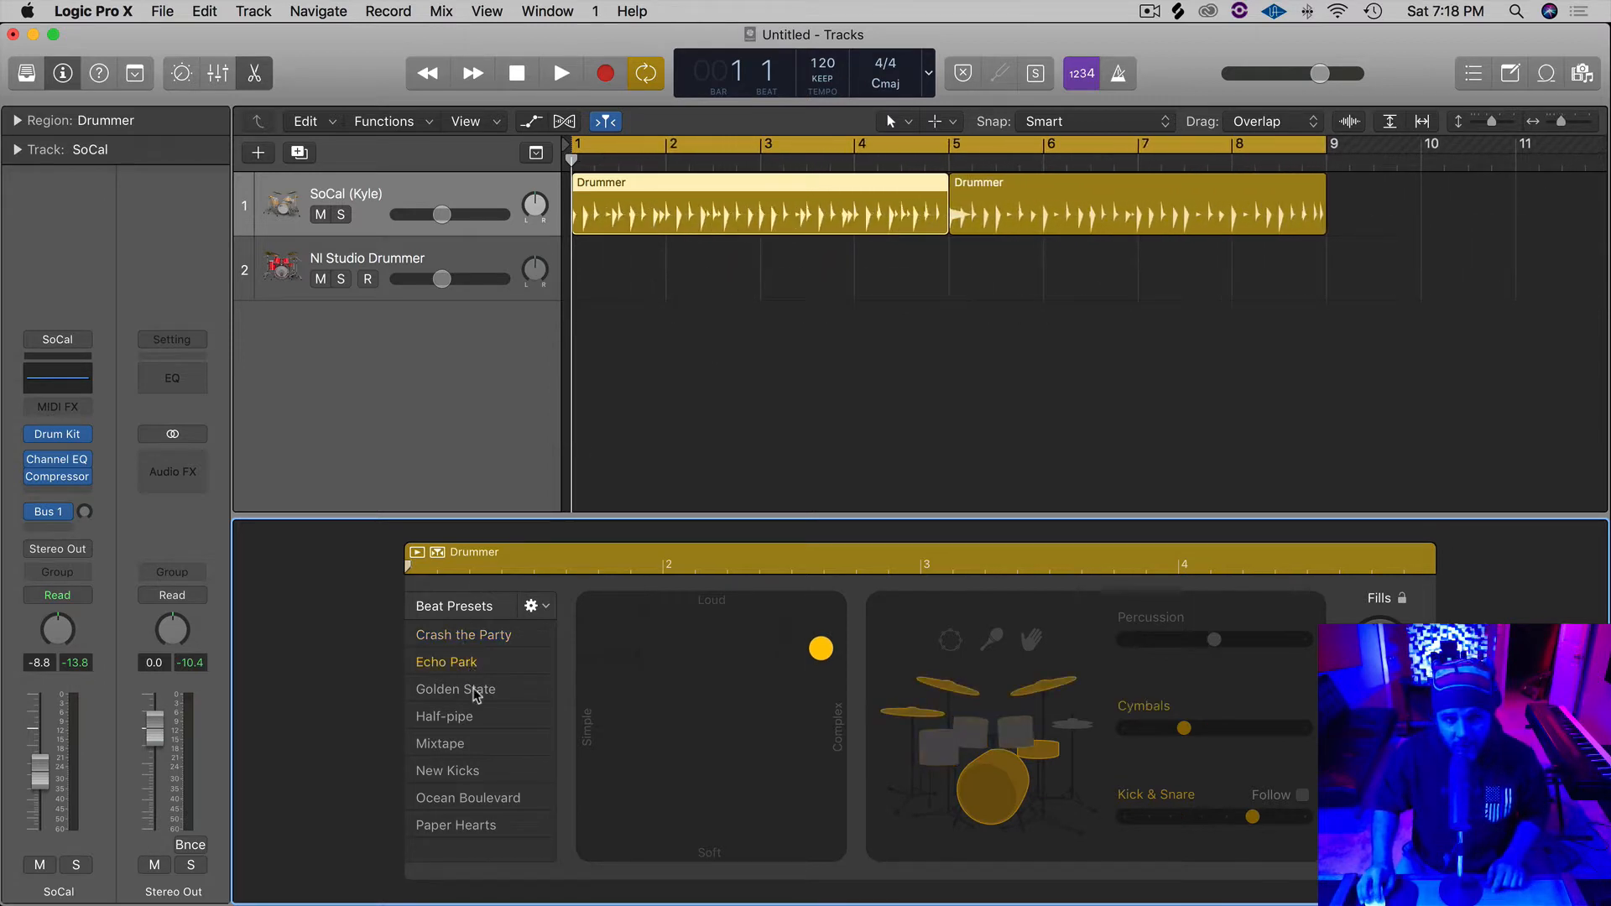
left_click(443, 717)
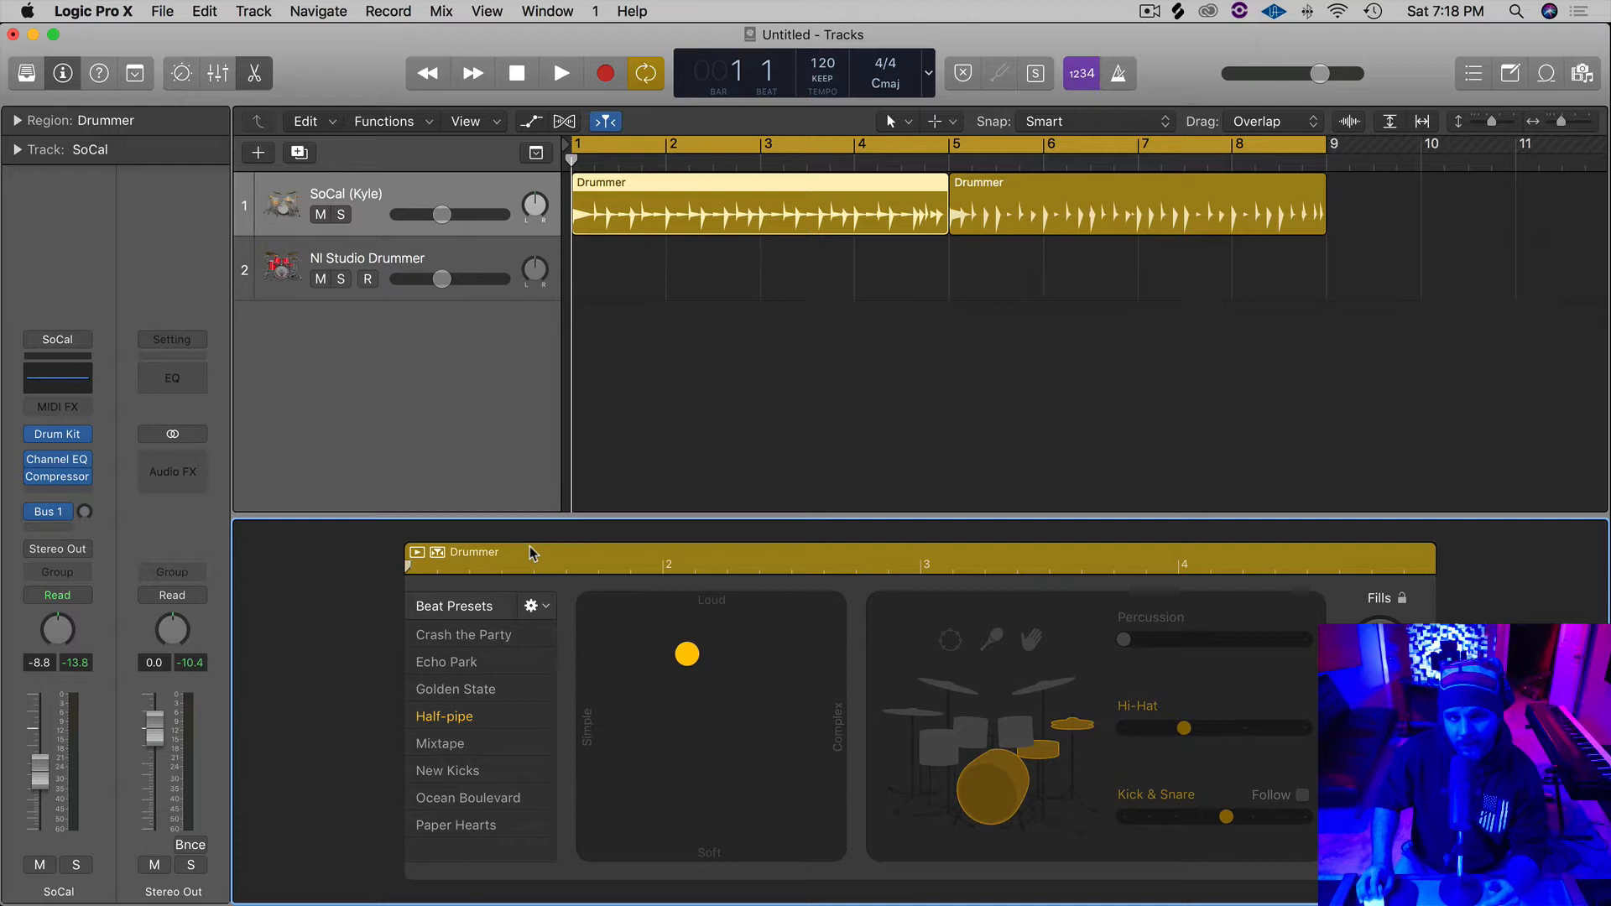
mouse_move(544, 341)
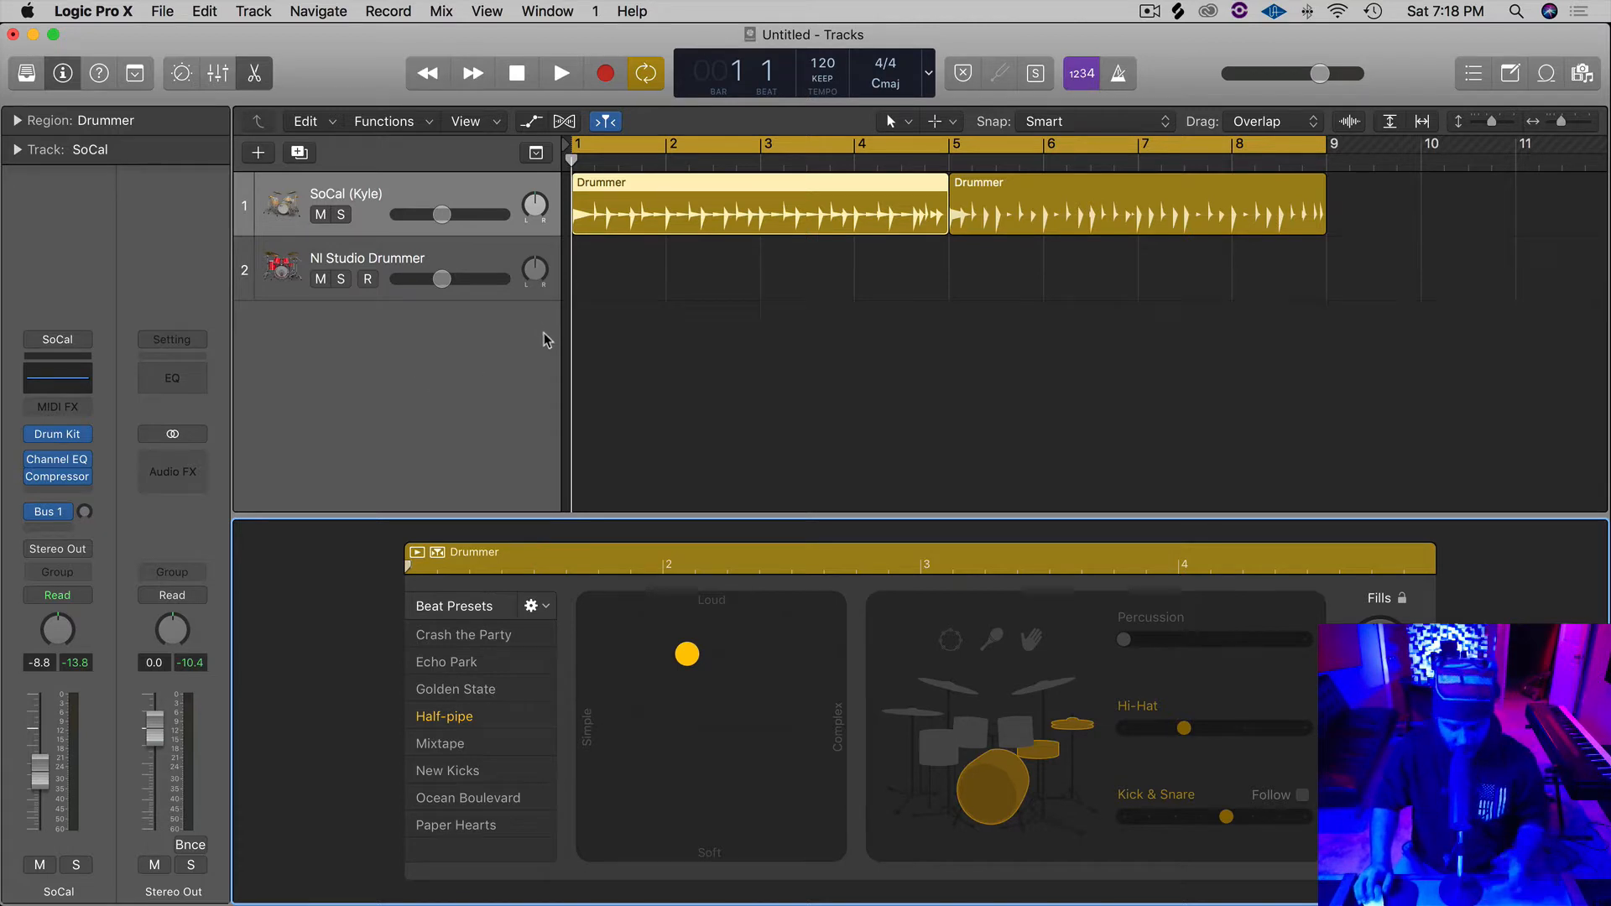
left_click(560, 72)
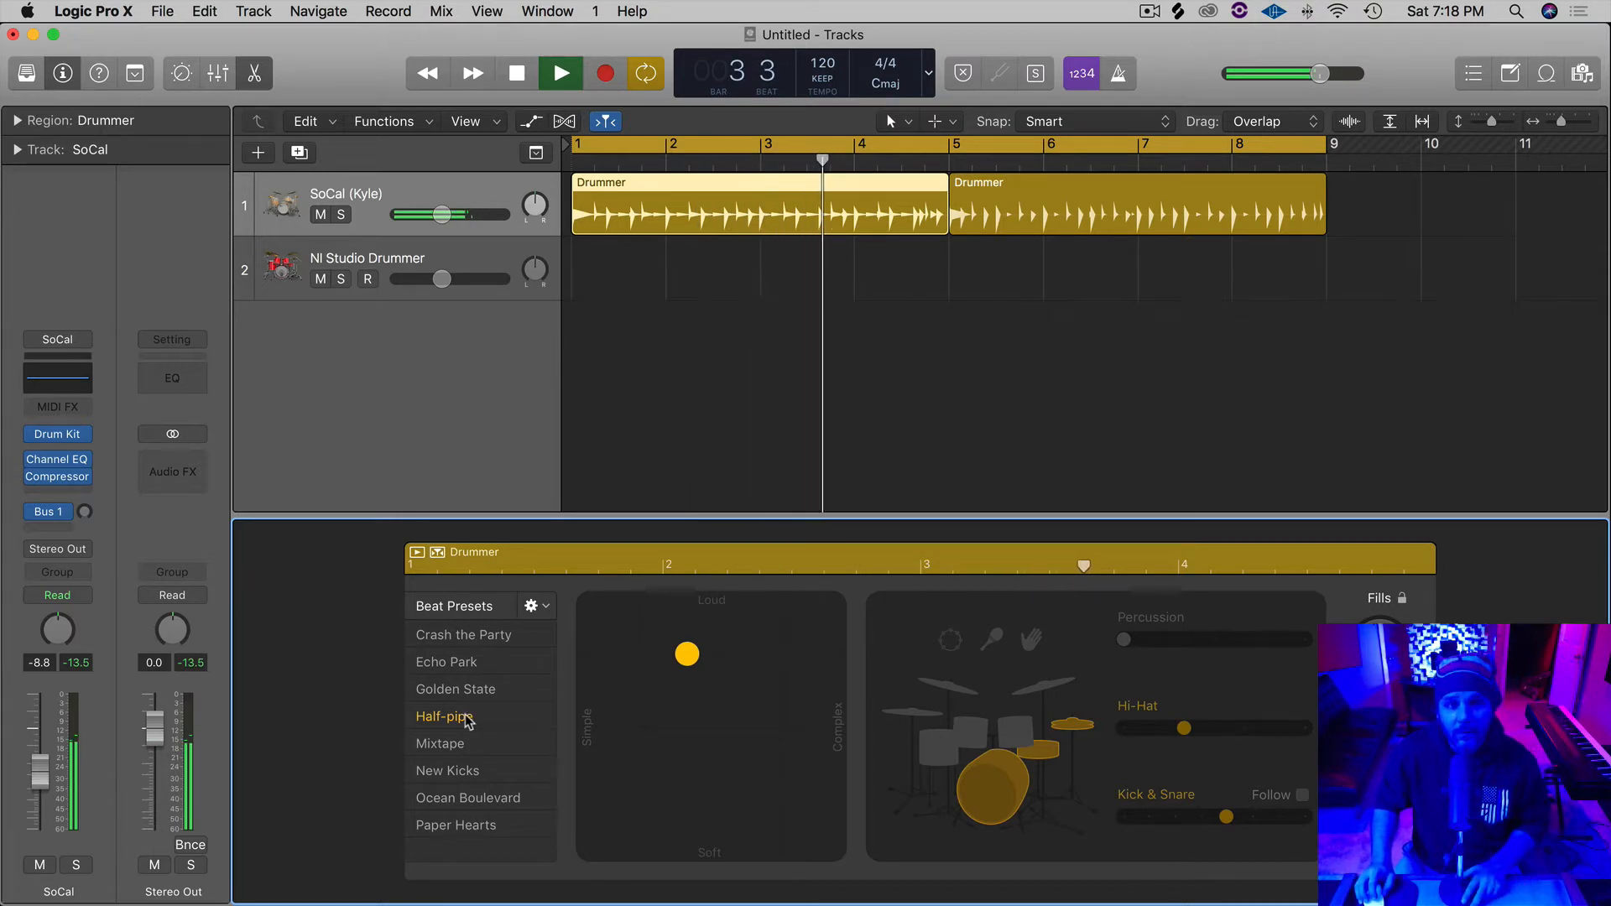
left_click(515, 72)
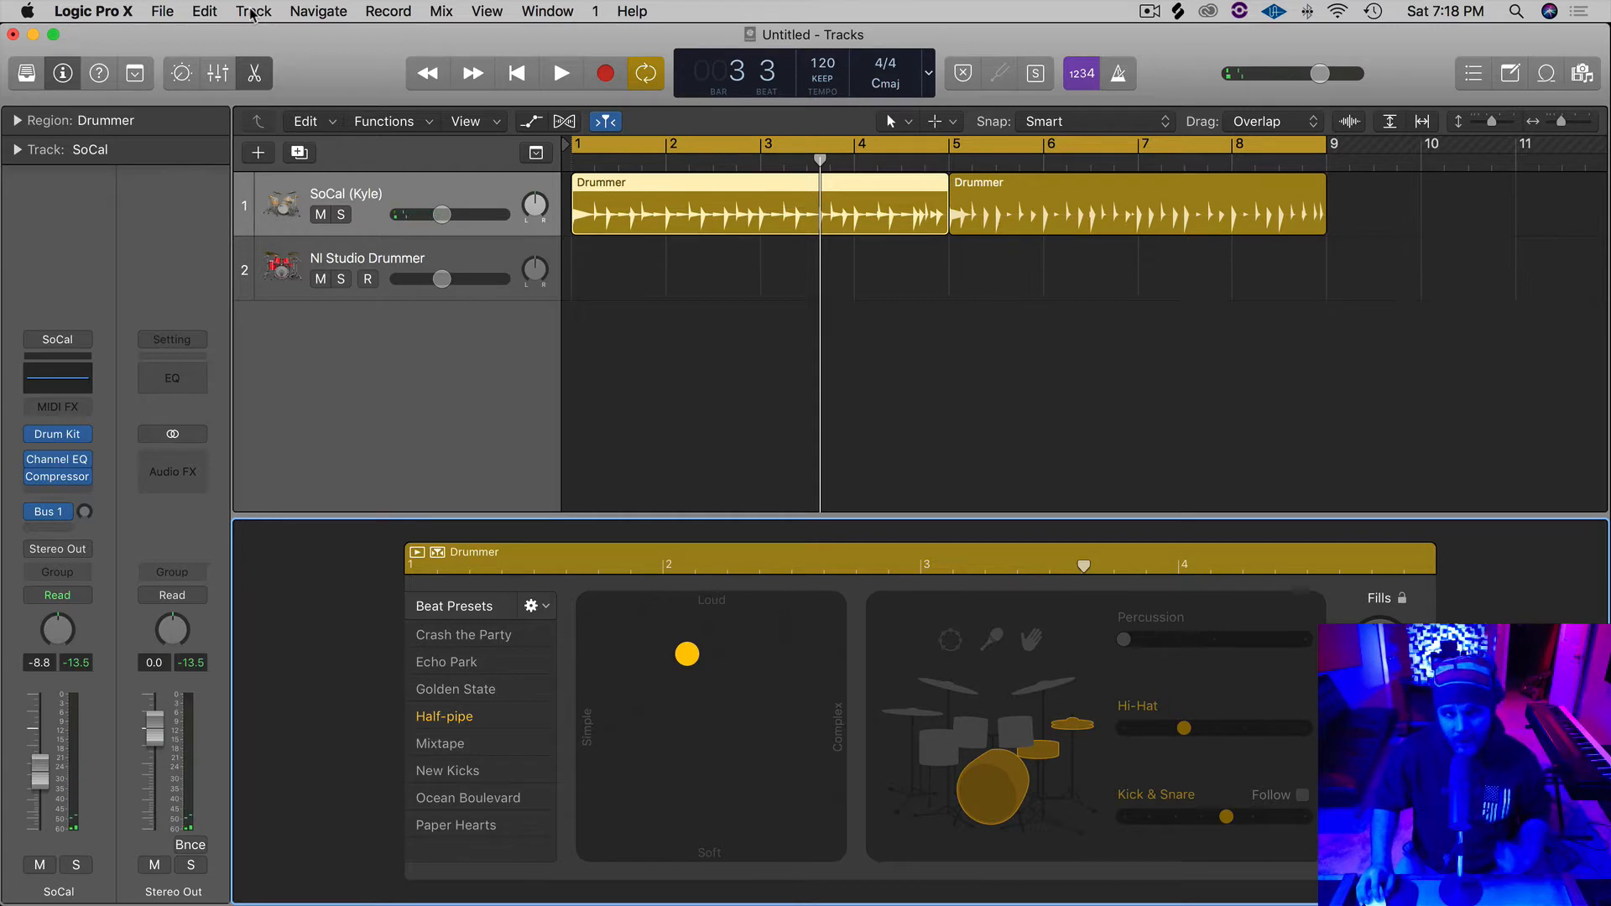
- Add an extra Drummer track, then delete it along with its region
left_click(253, 11)
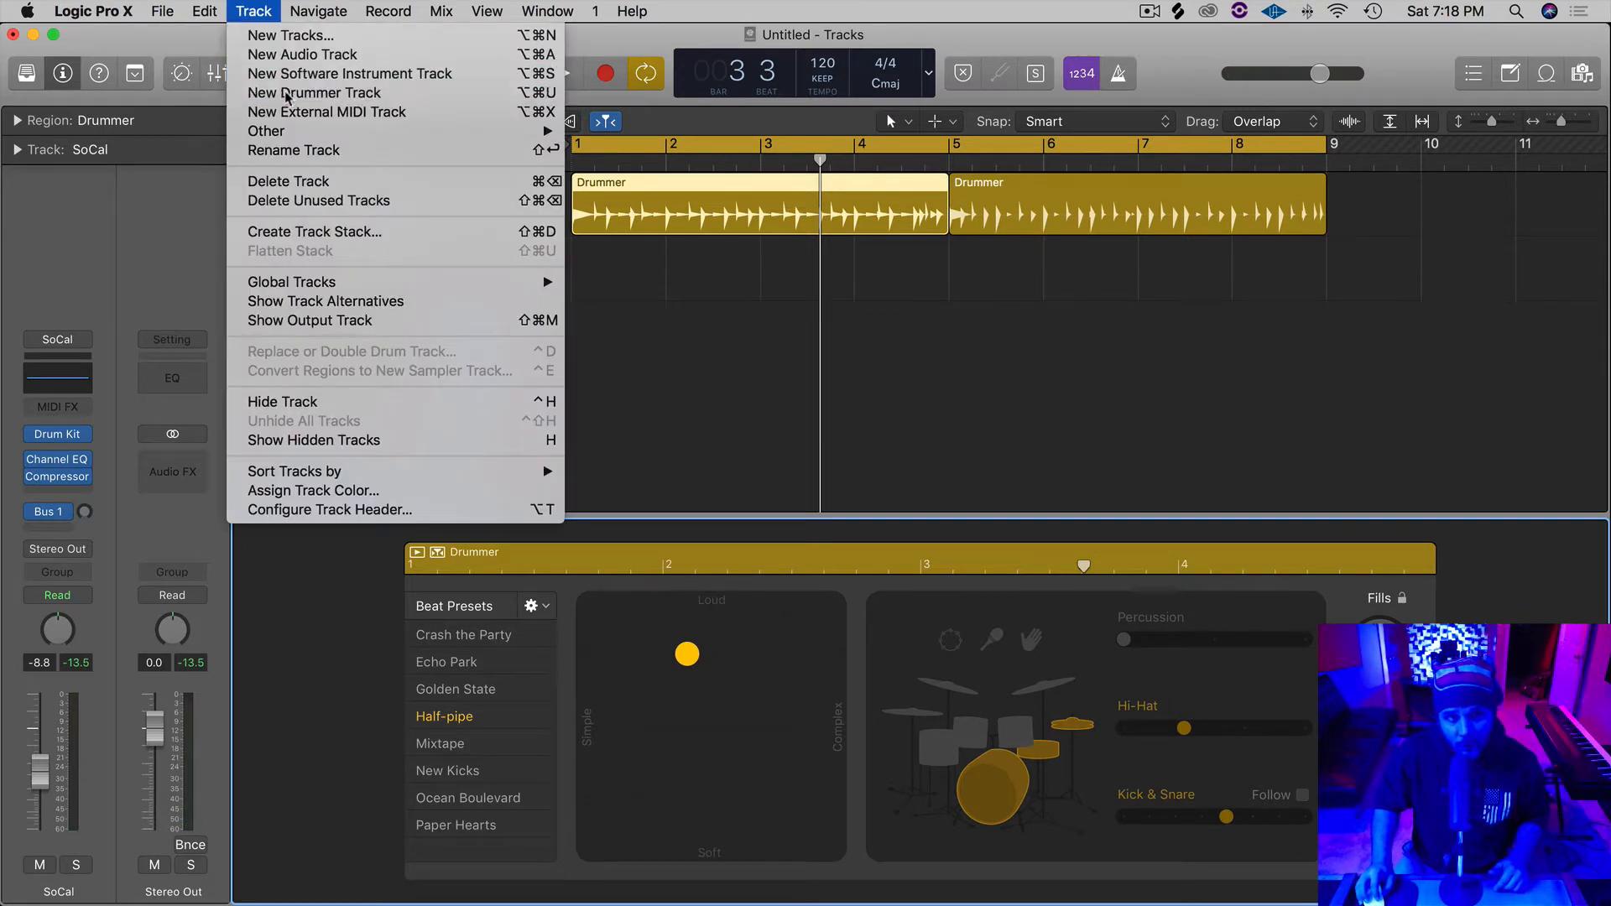
left_click(316, 92)
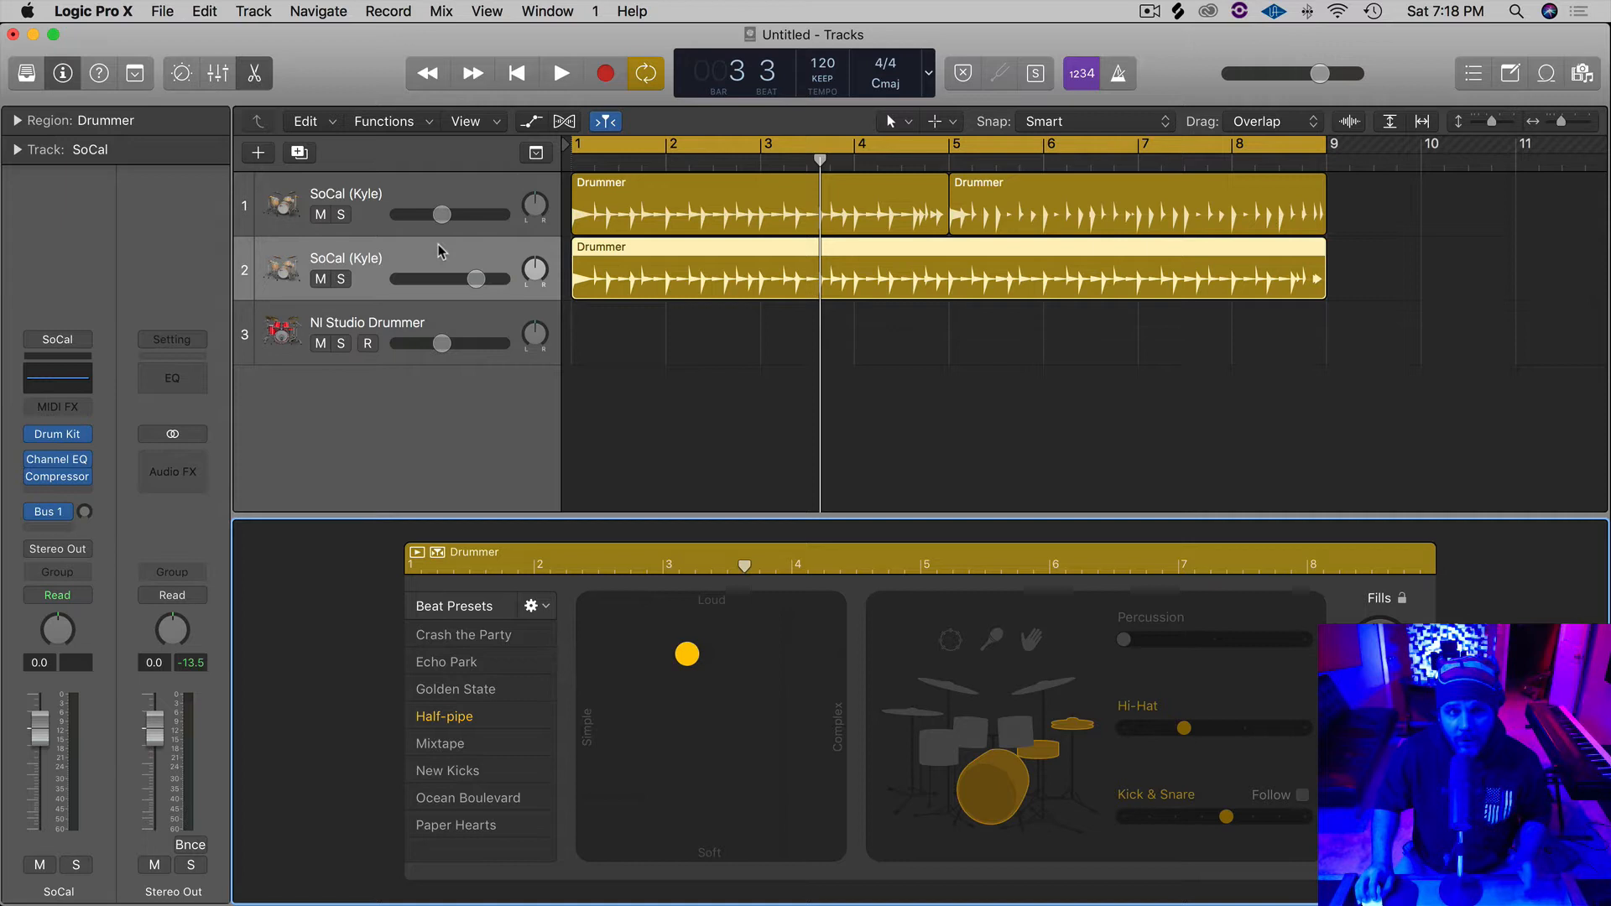
mouse_move(413, 265)
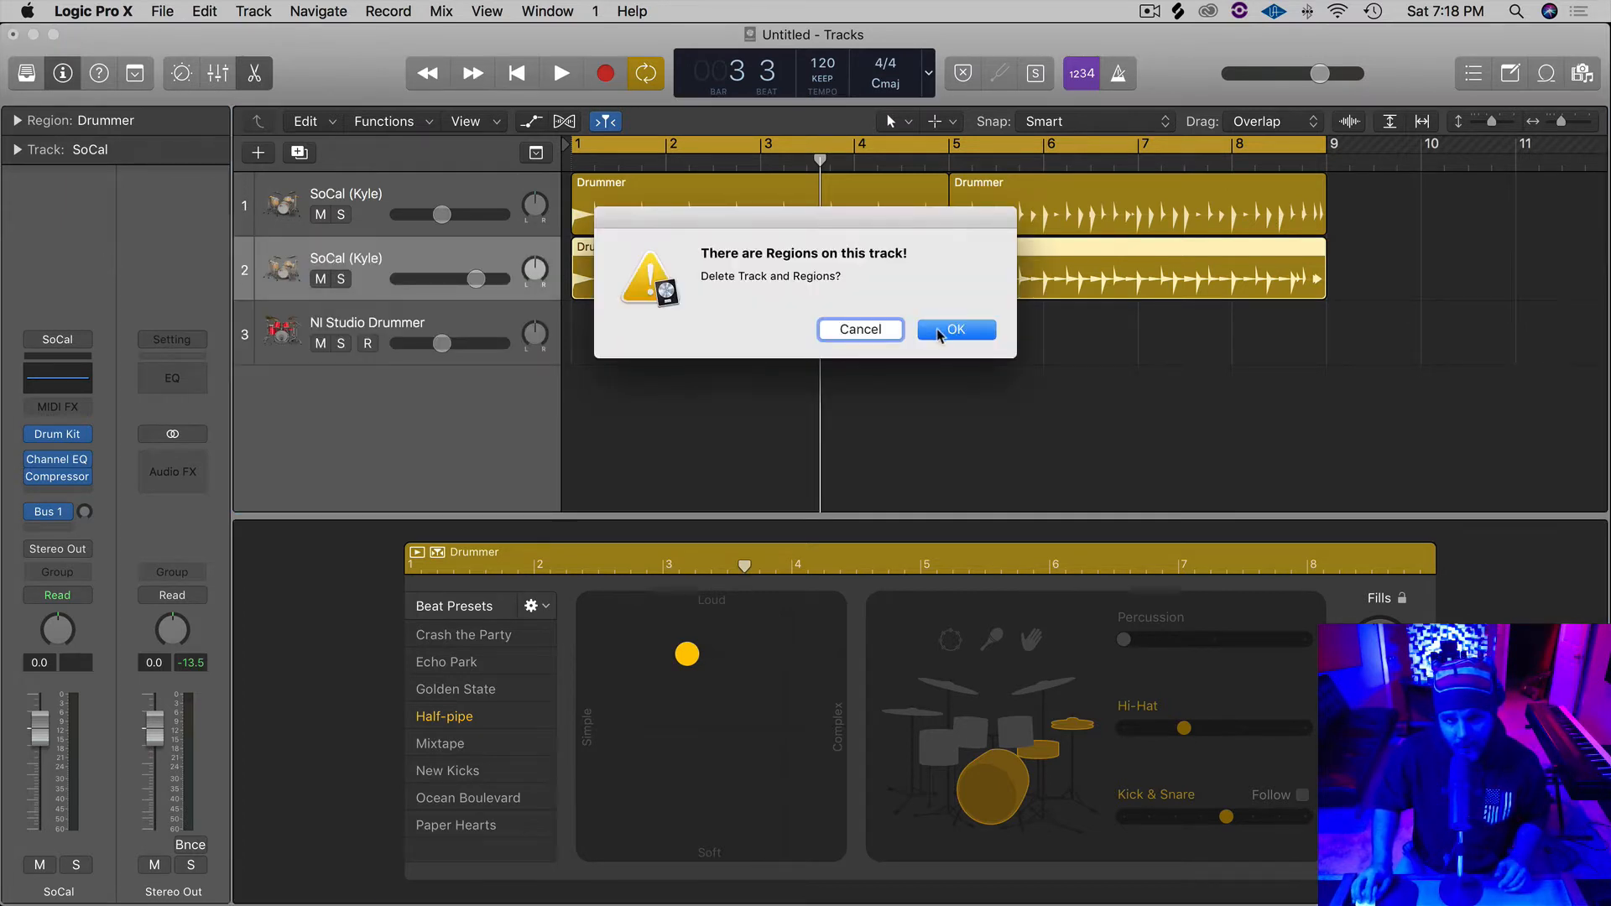
left_click(956, 329)
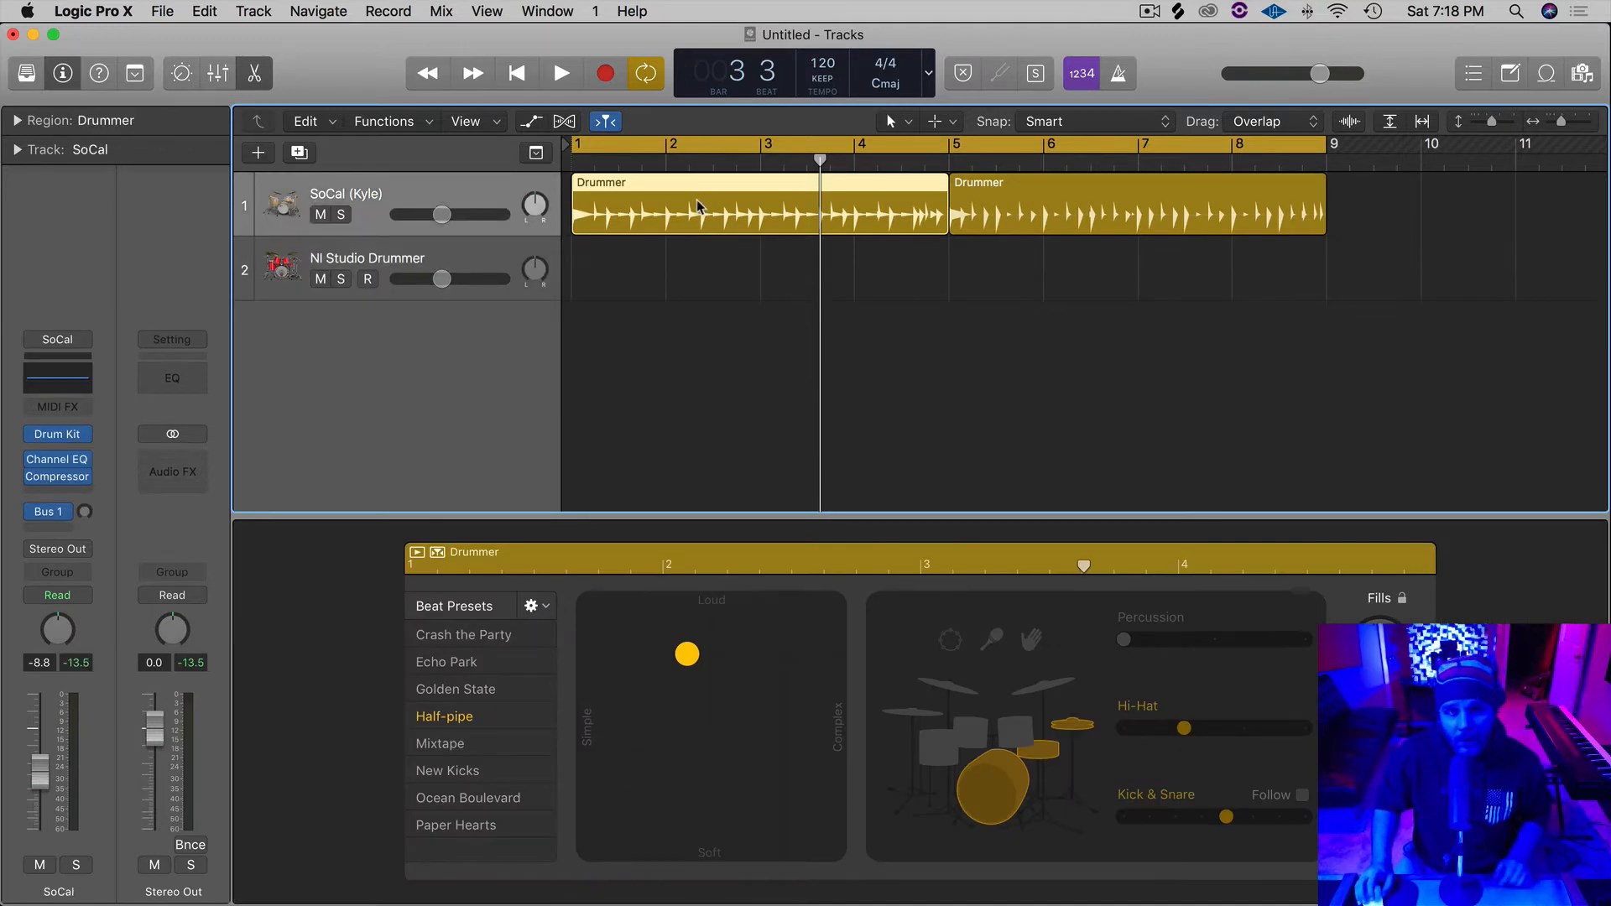
- Convert the first Drummer region to a MIDI region and select the second one
right_click(704, 211)
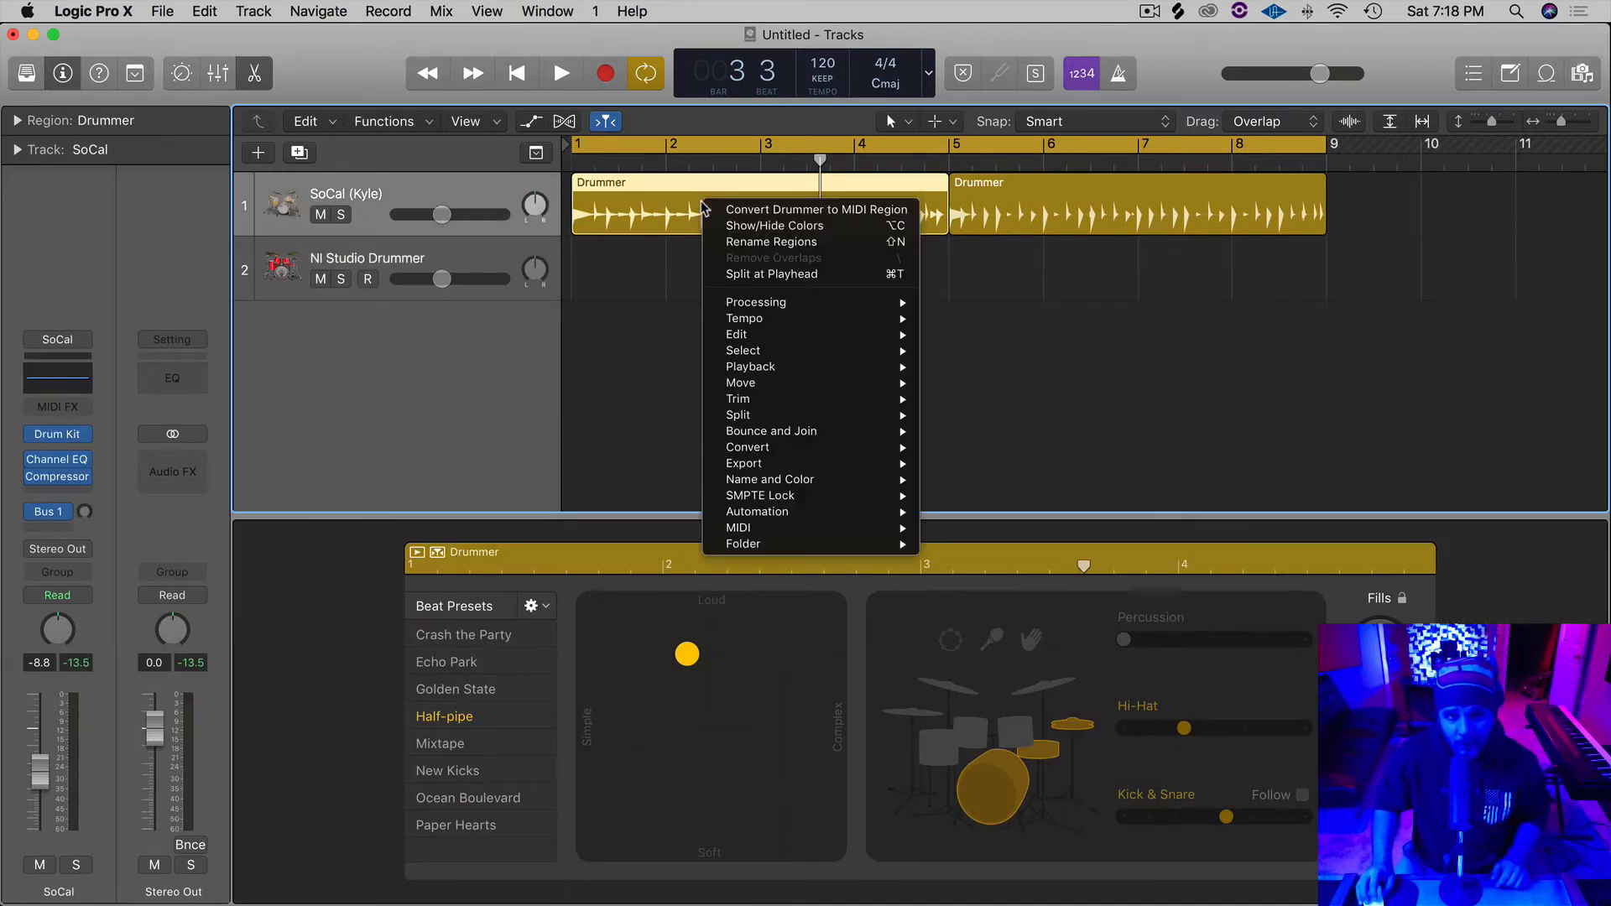
mouse_move(816, 210)
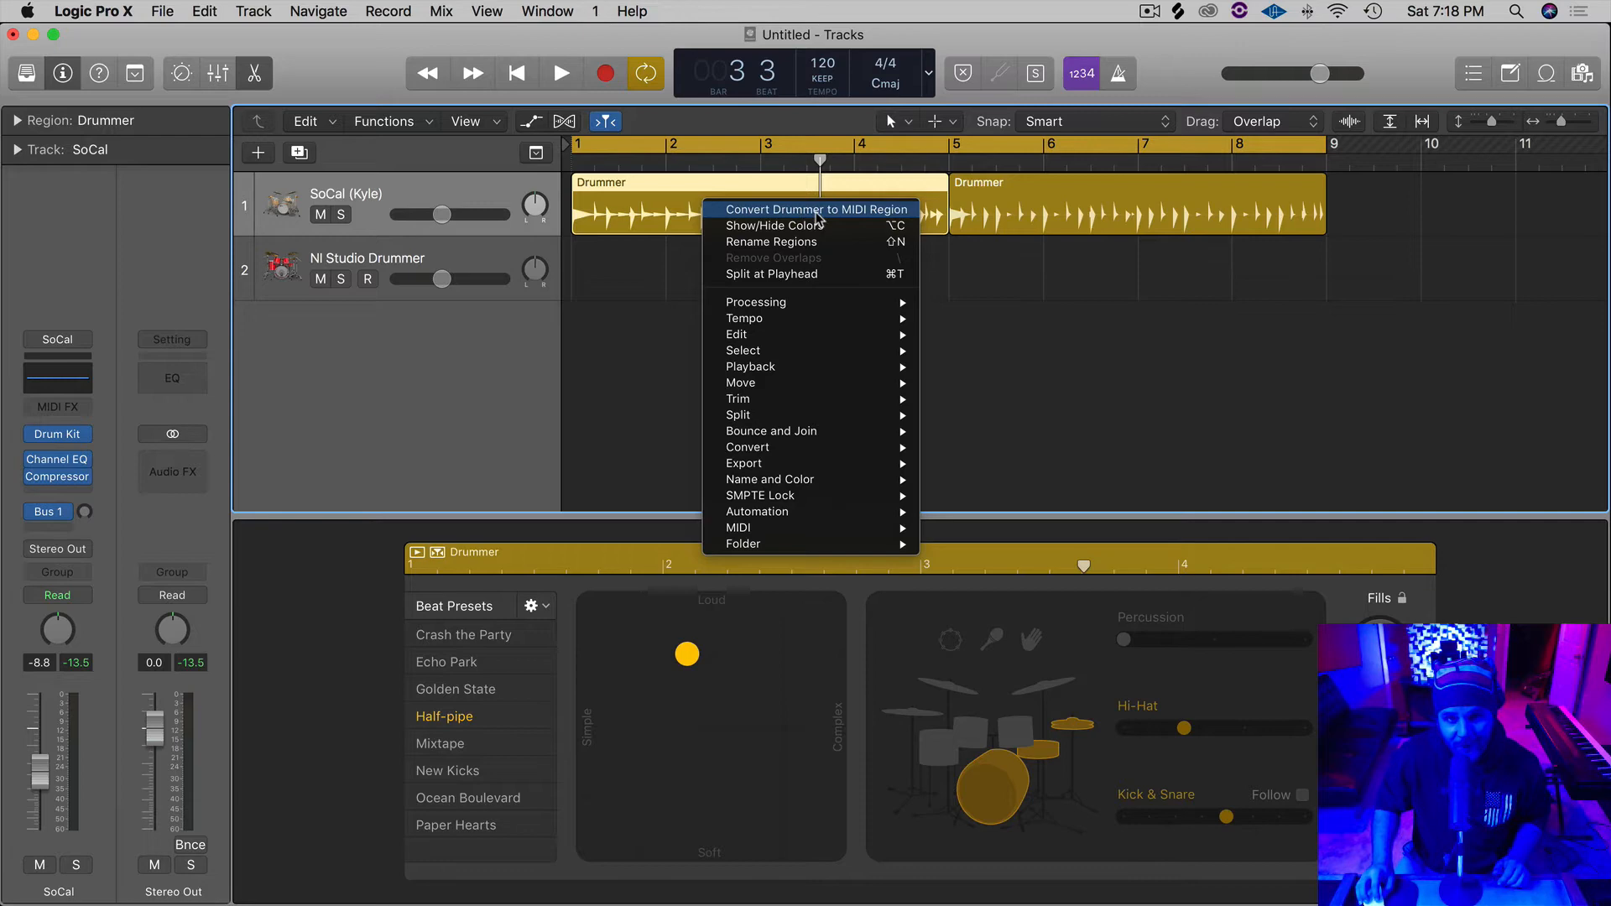
left_click(816, 209)
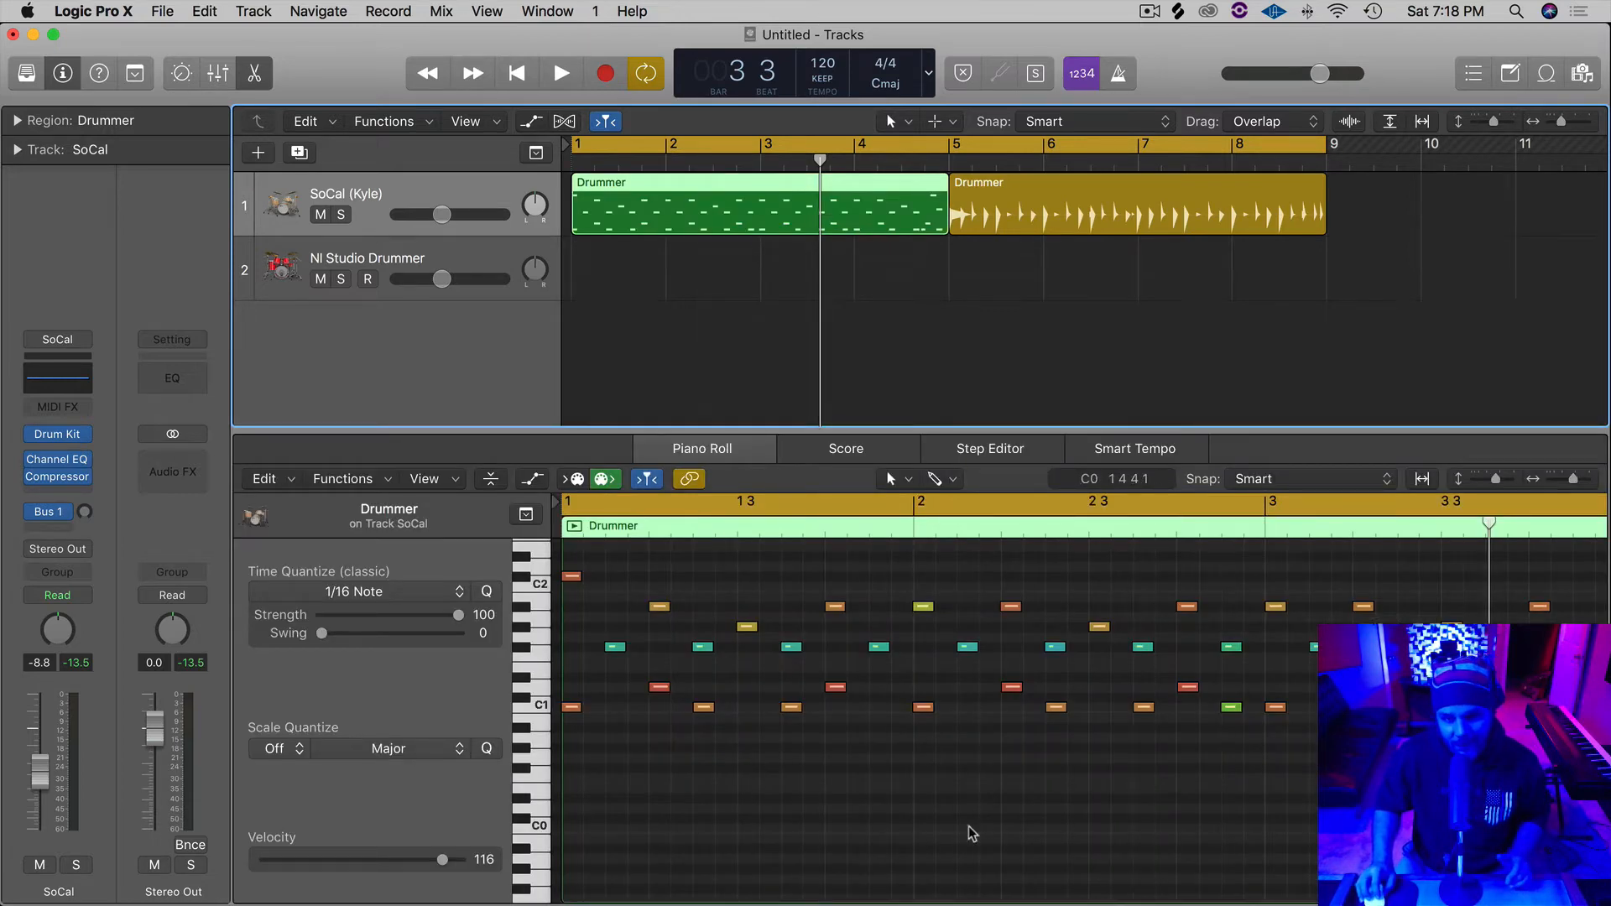
left_click(1130, 204)
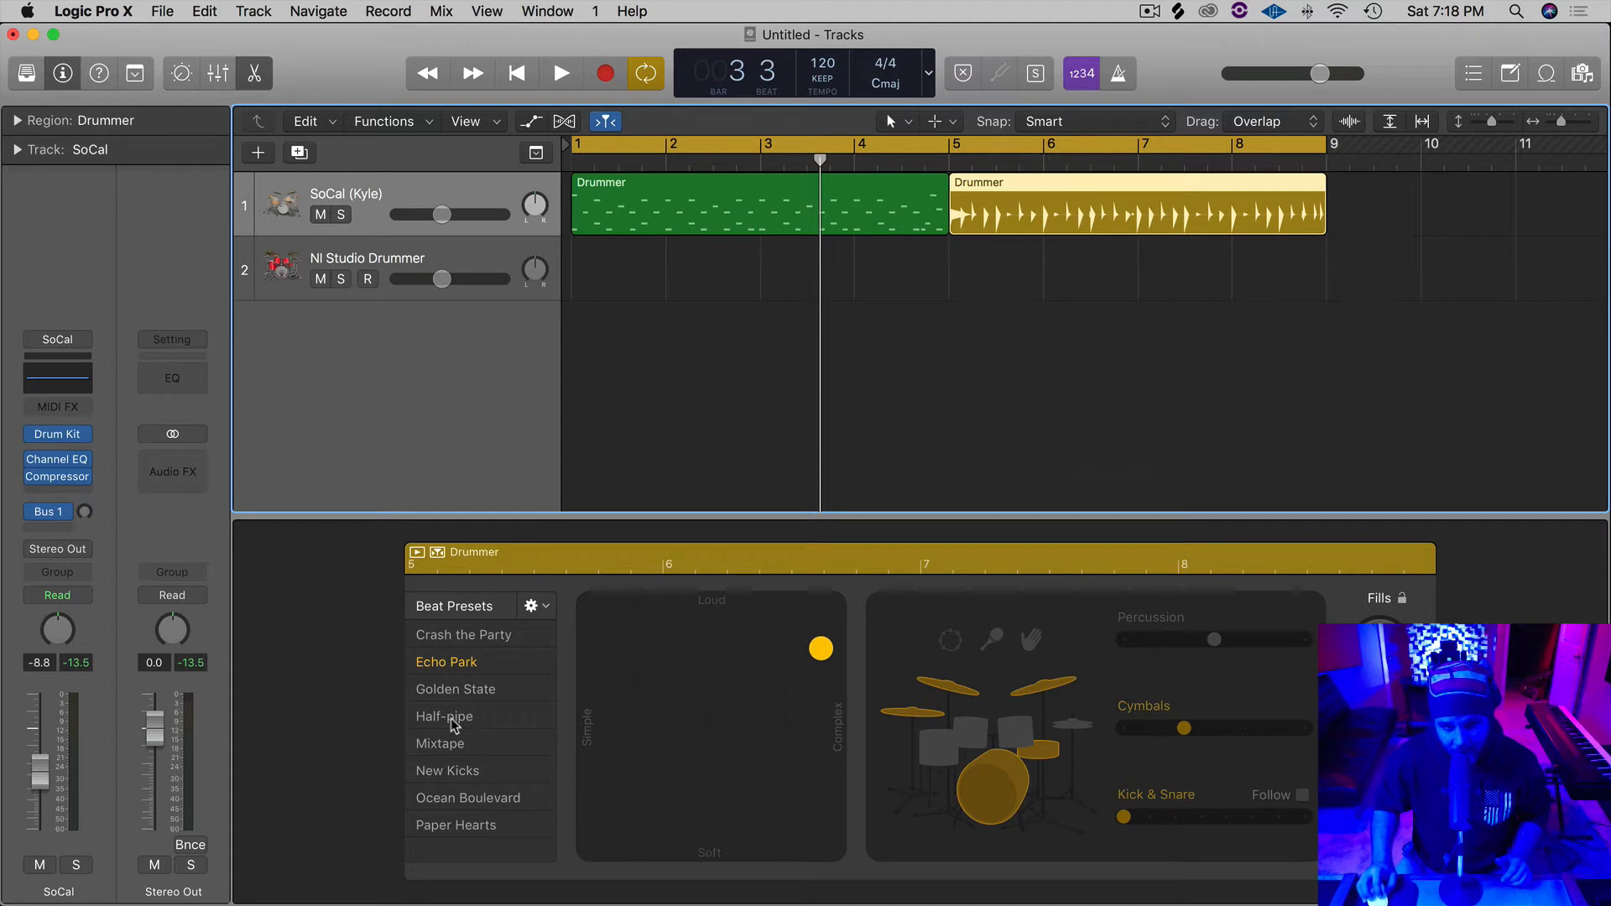
mouse_move(459, 675)
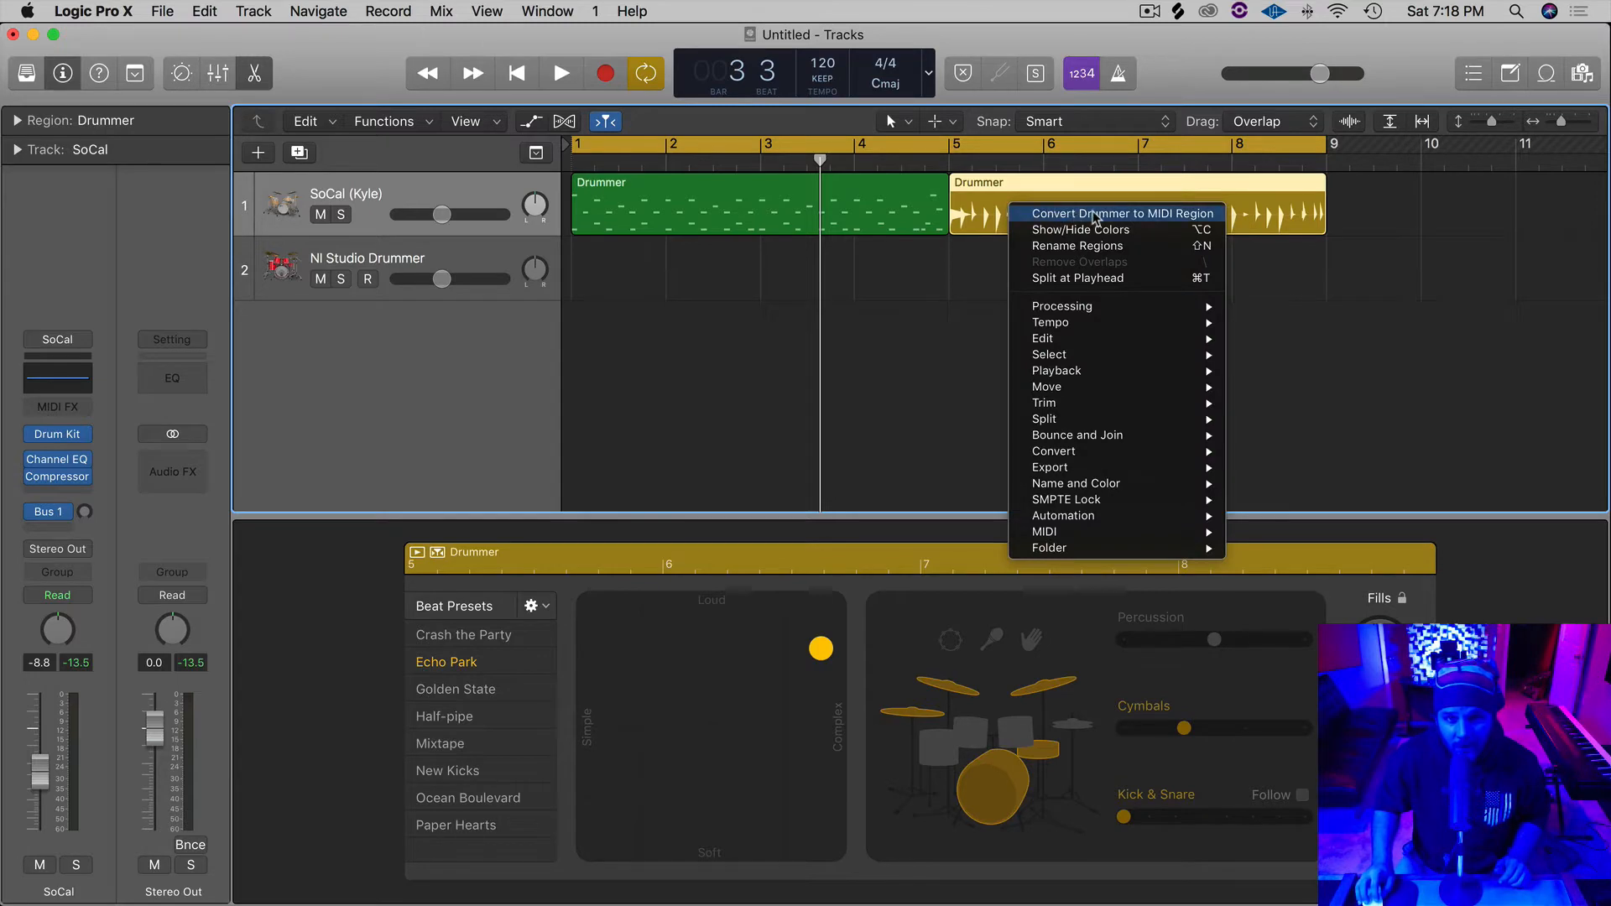
mouse_move(1124, 222)
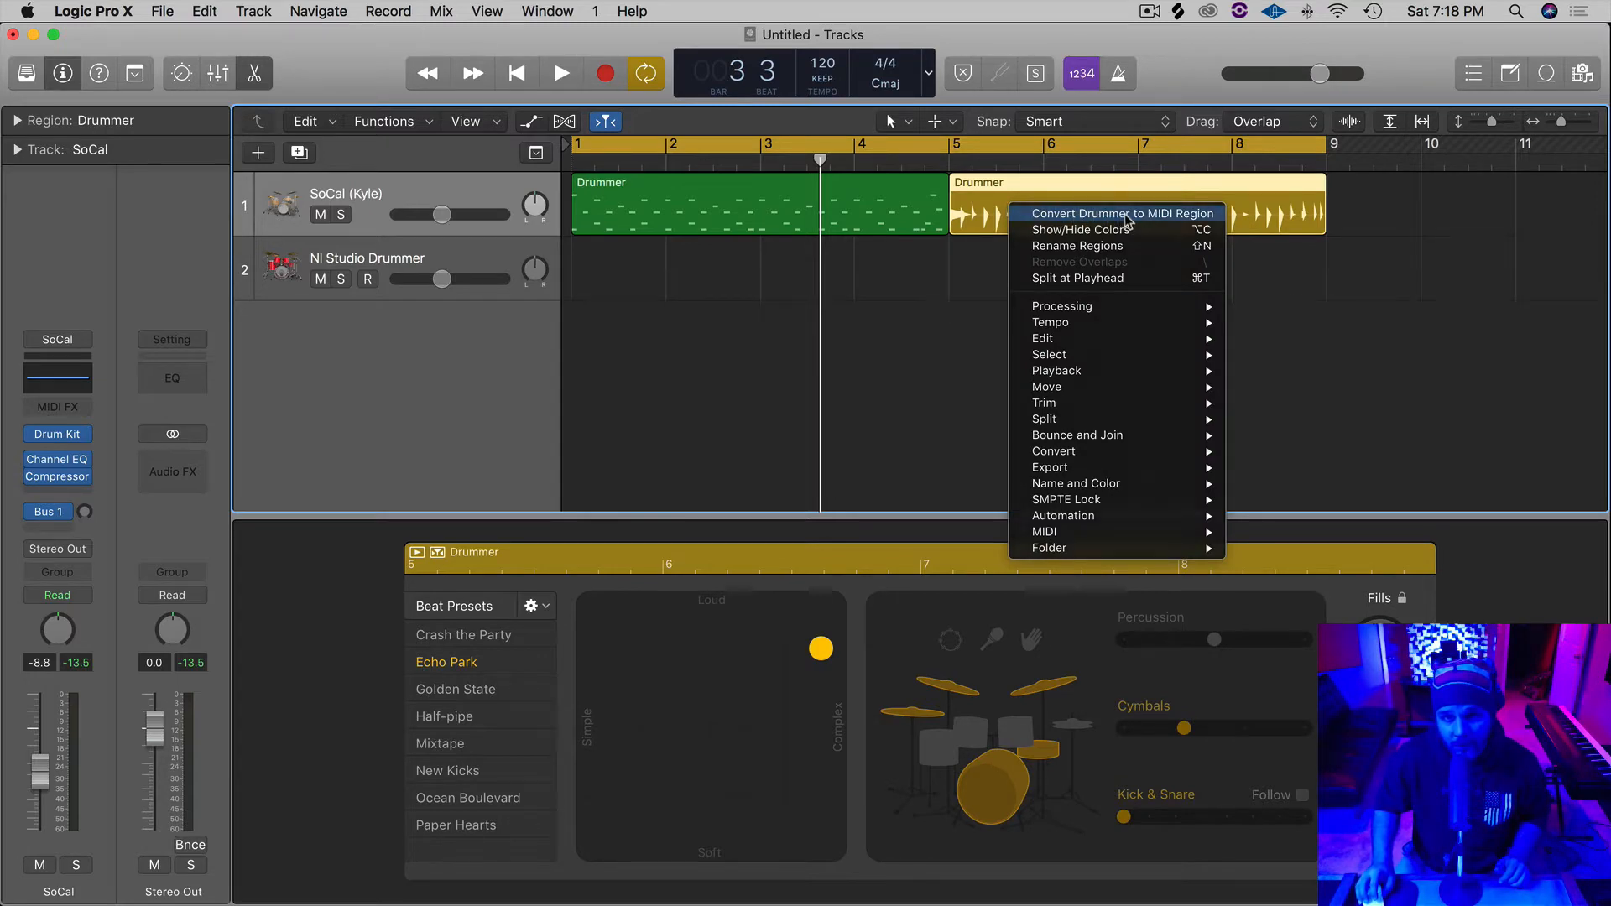
- Convert the second Drummer region to MIDI so both show in the Piano Roll
left_click(1123, 213)
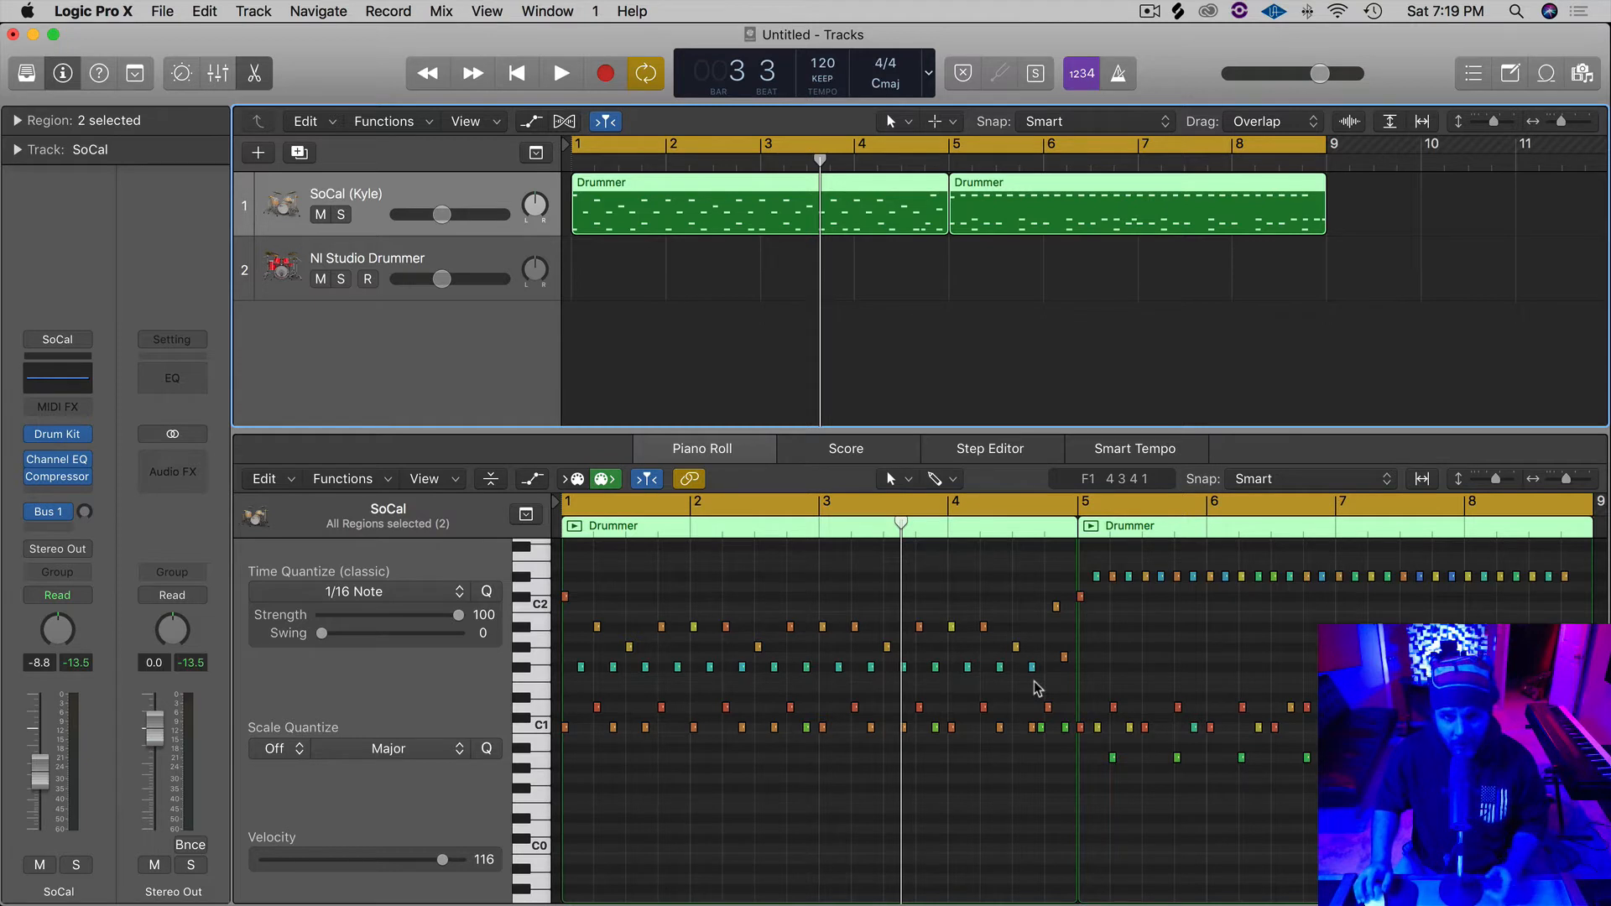
left_click(560, 72)
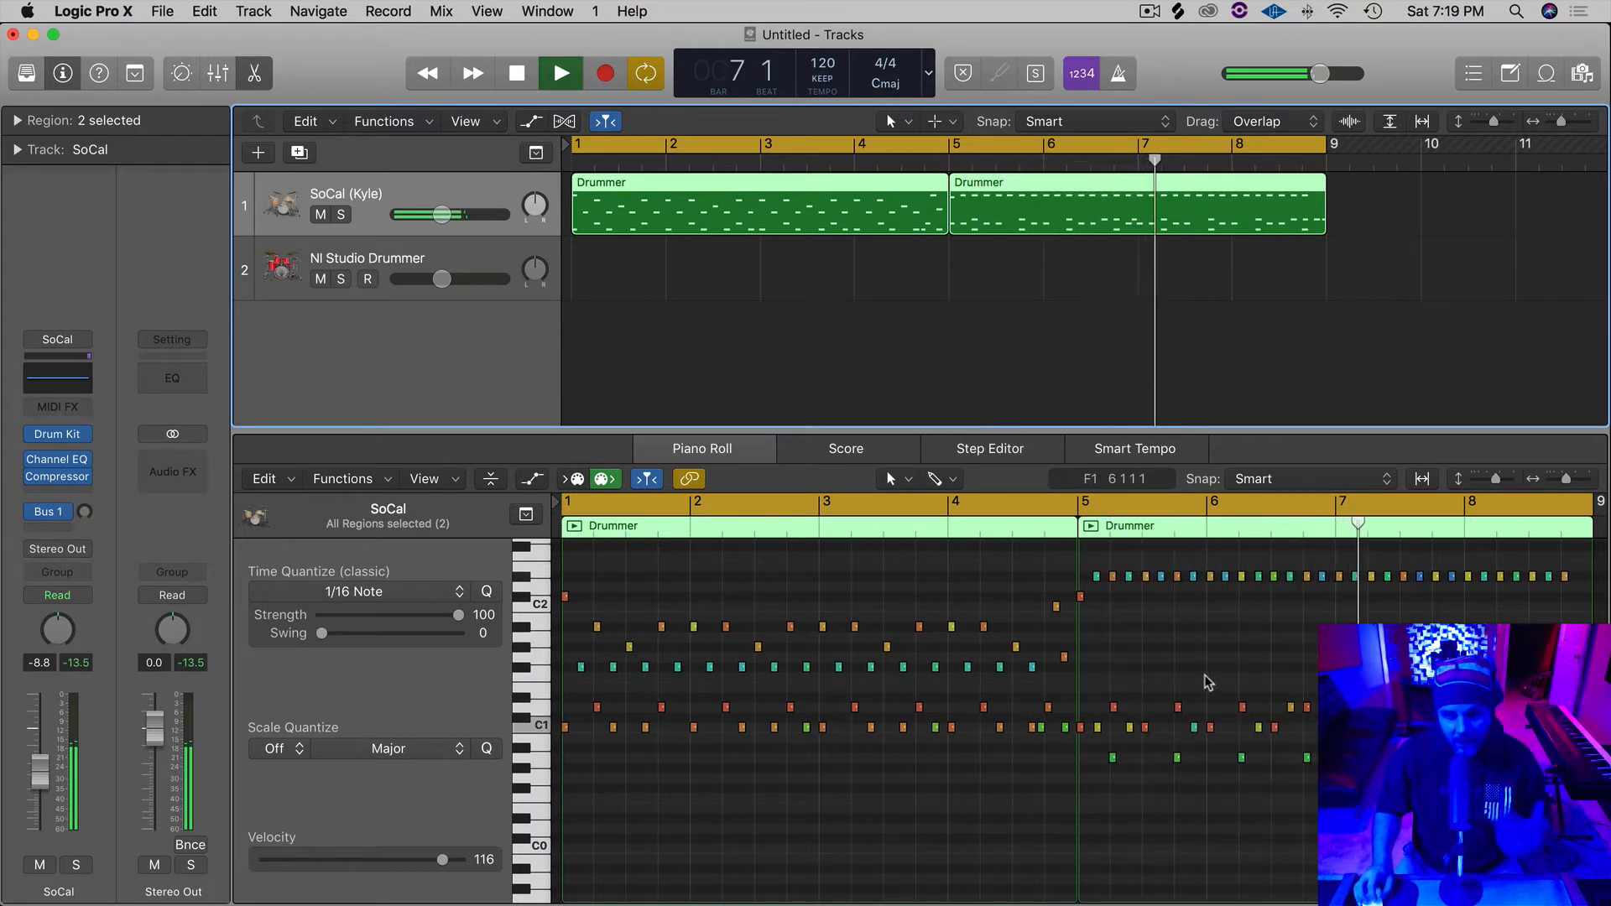
left_click(516, 72)
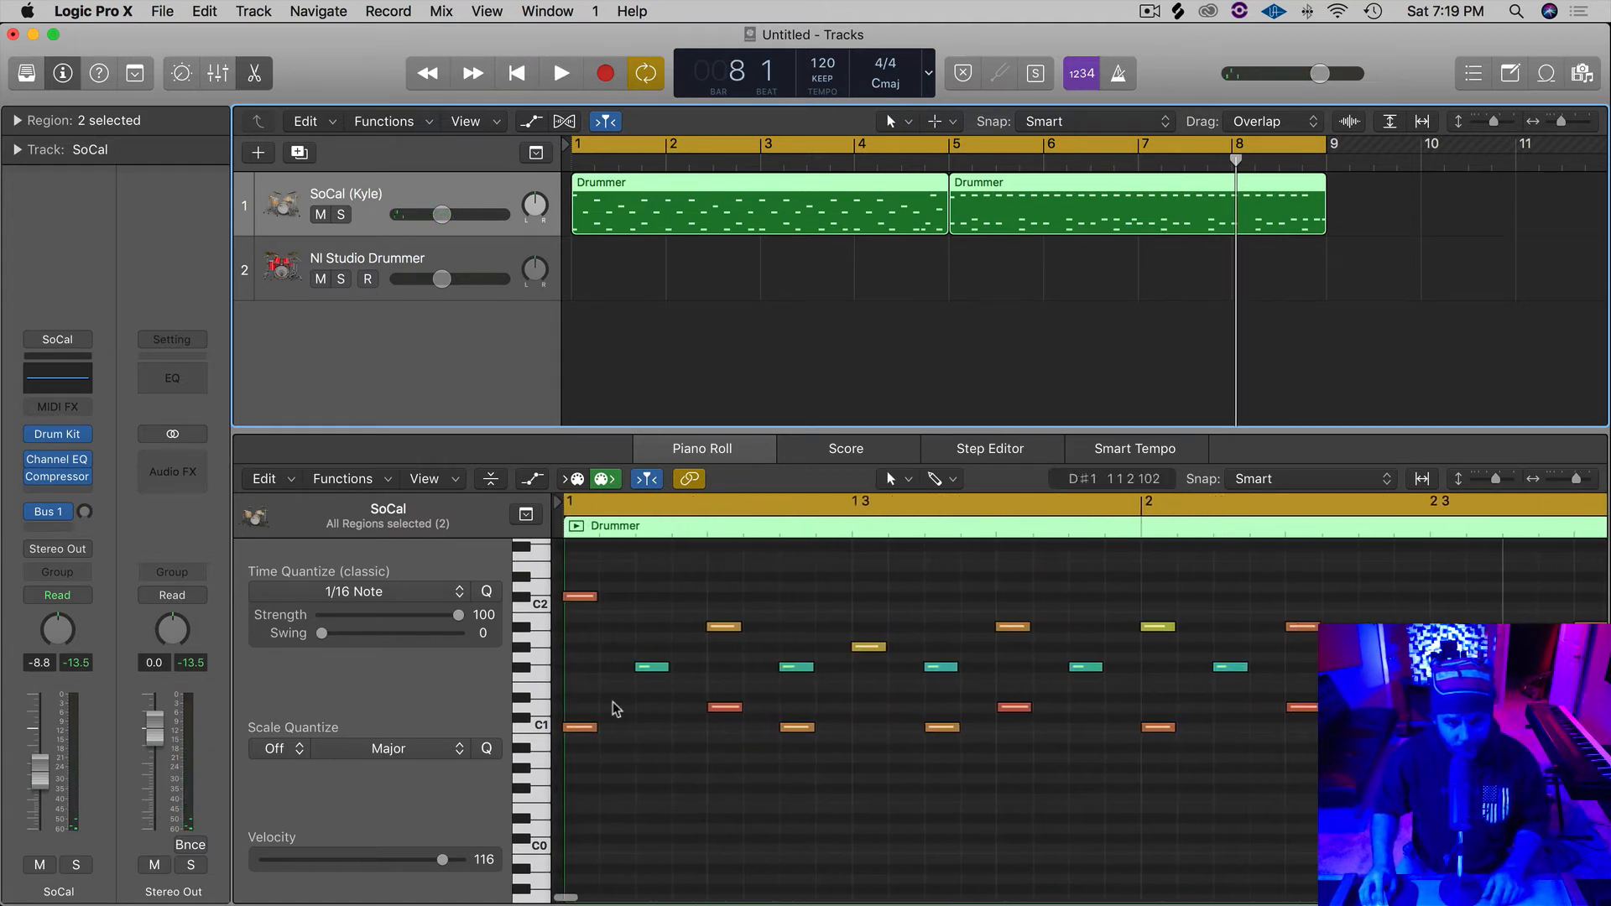
- Option-drag kick notes on the C1 row to add extra kicks, then audition the result
left_click(650, 727)
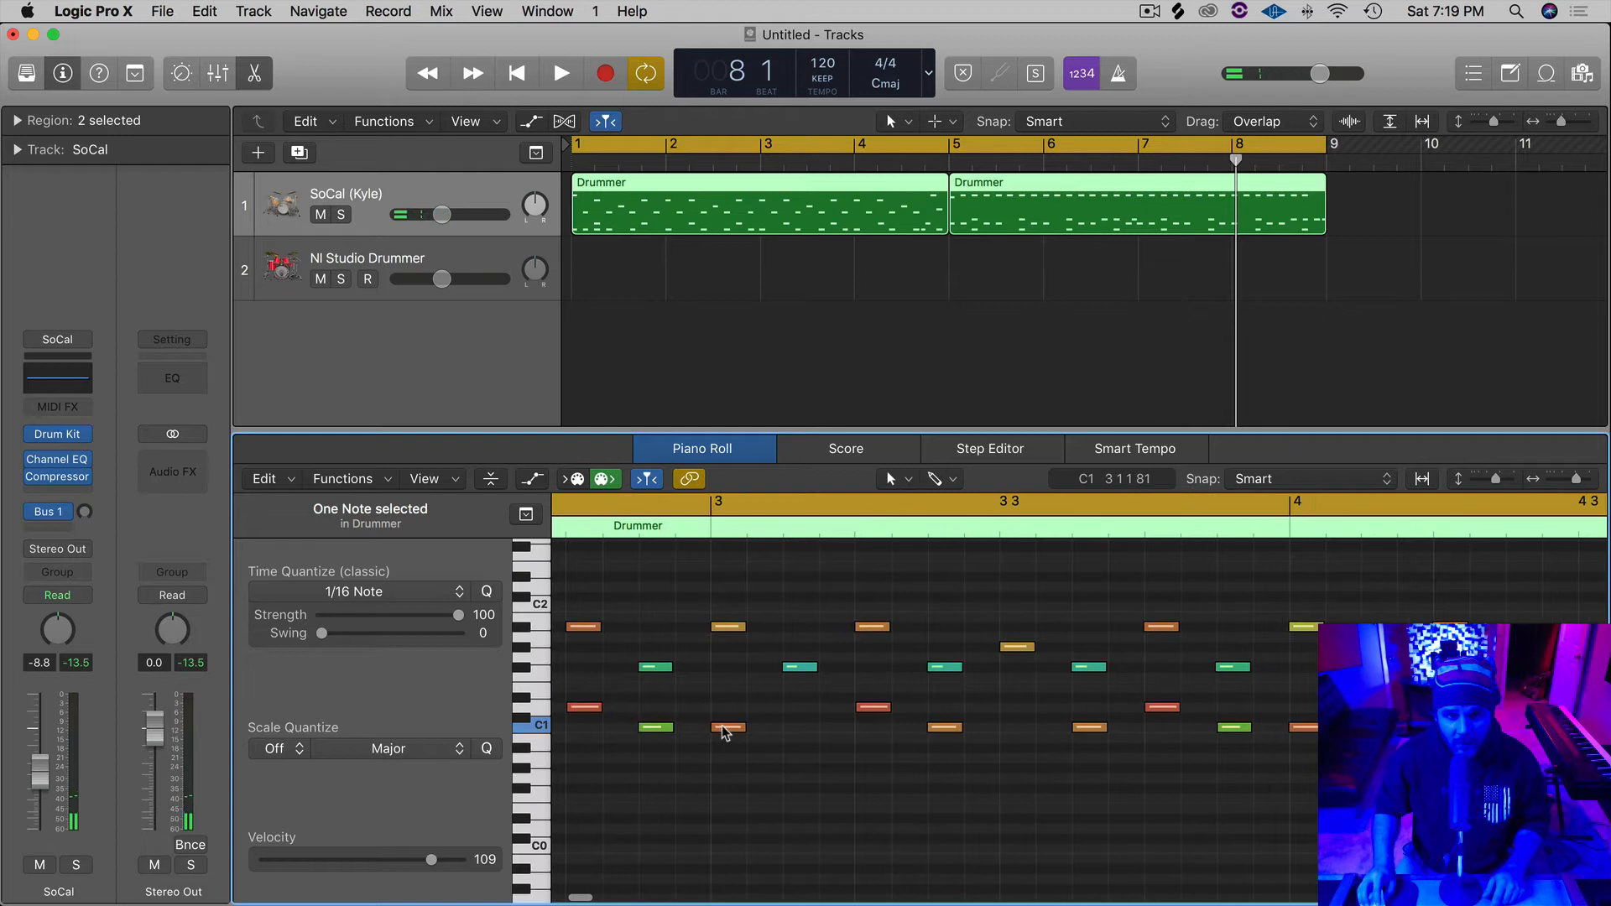
left_click_drag(730, 730, 796, 731)
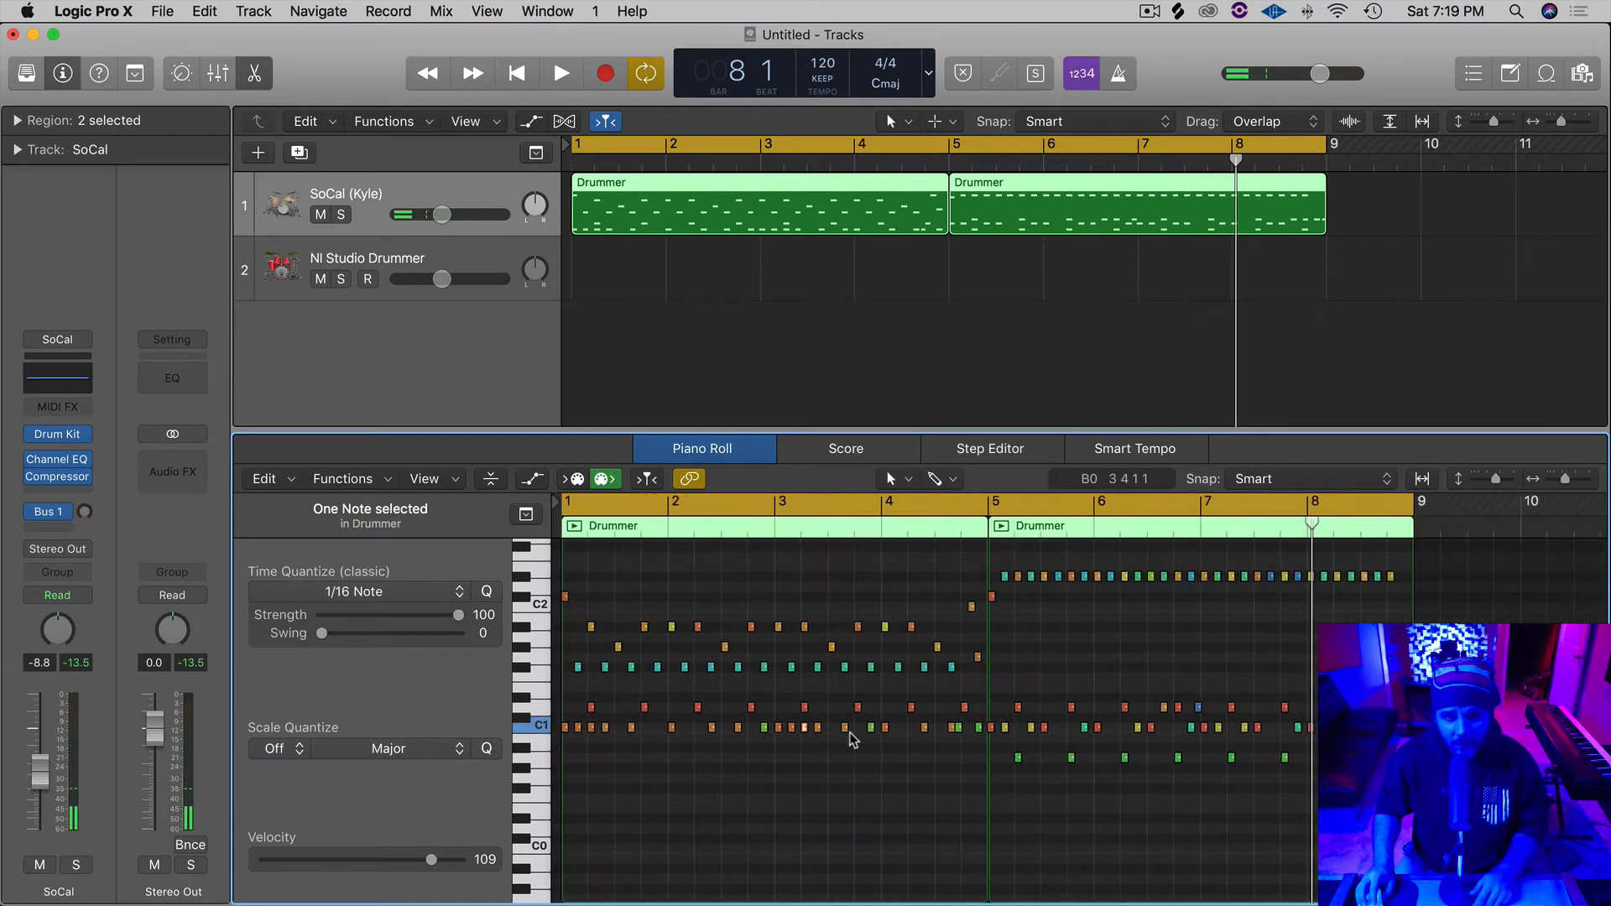
left_click(561, 72)
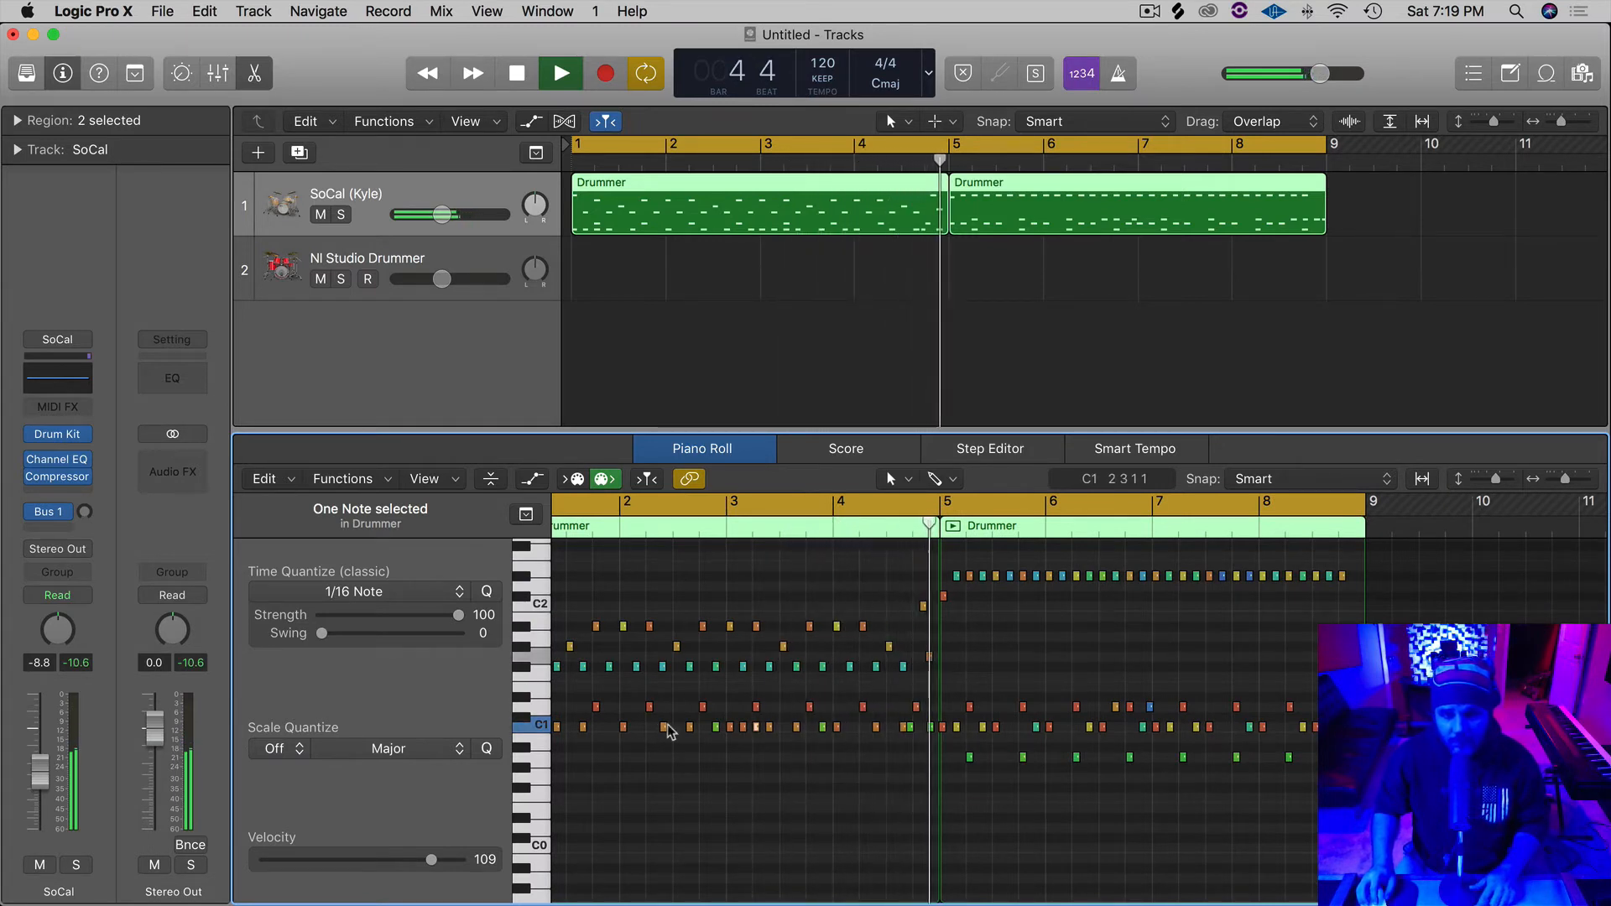
left_click(516, 72)
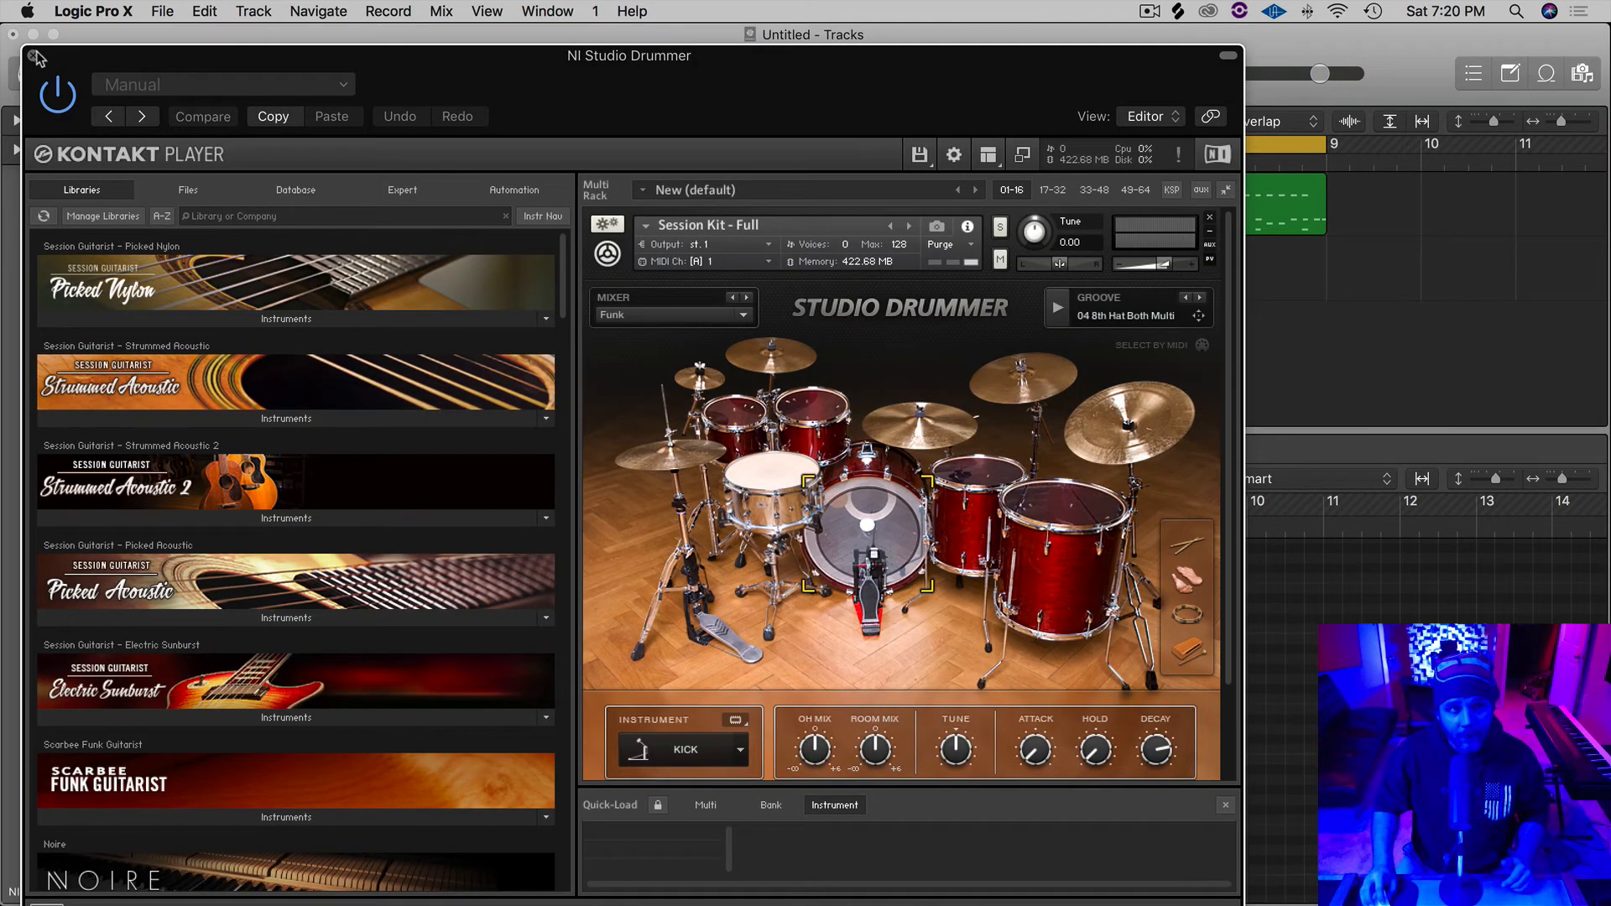
- Close the Studio Drummer window and move both MIDI regions onto the NI Studio Drummer track
left_click(12, 57)
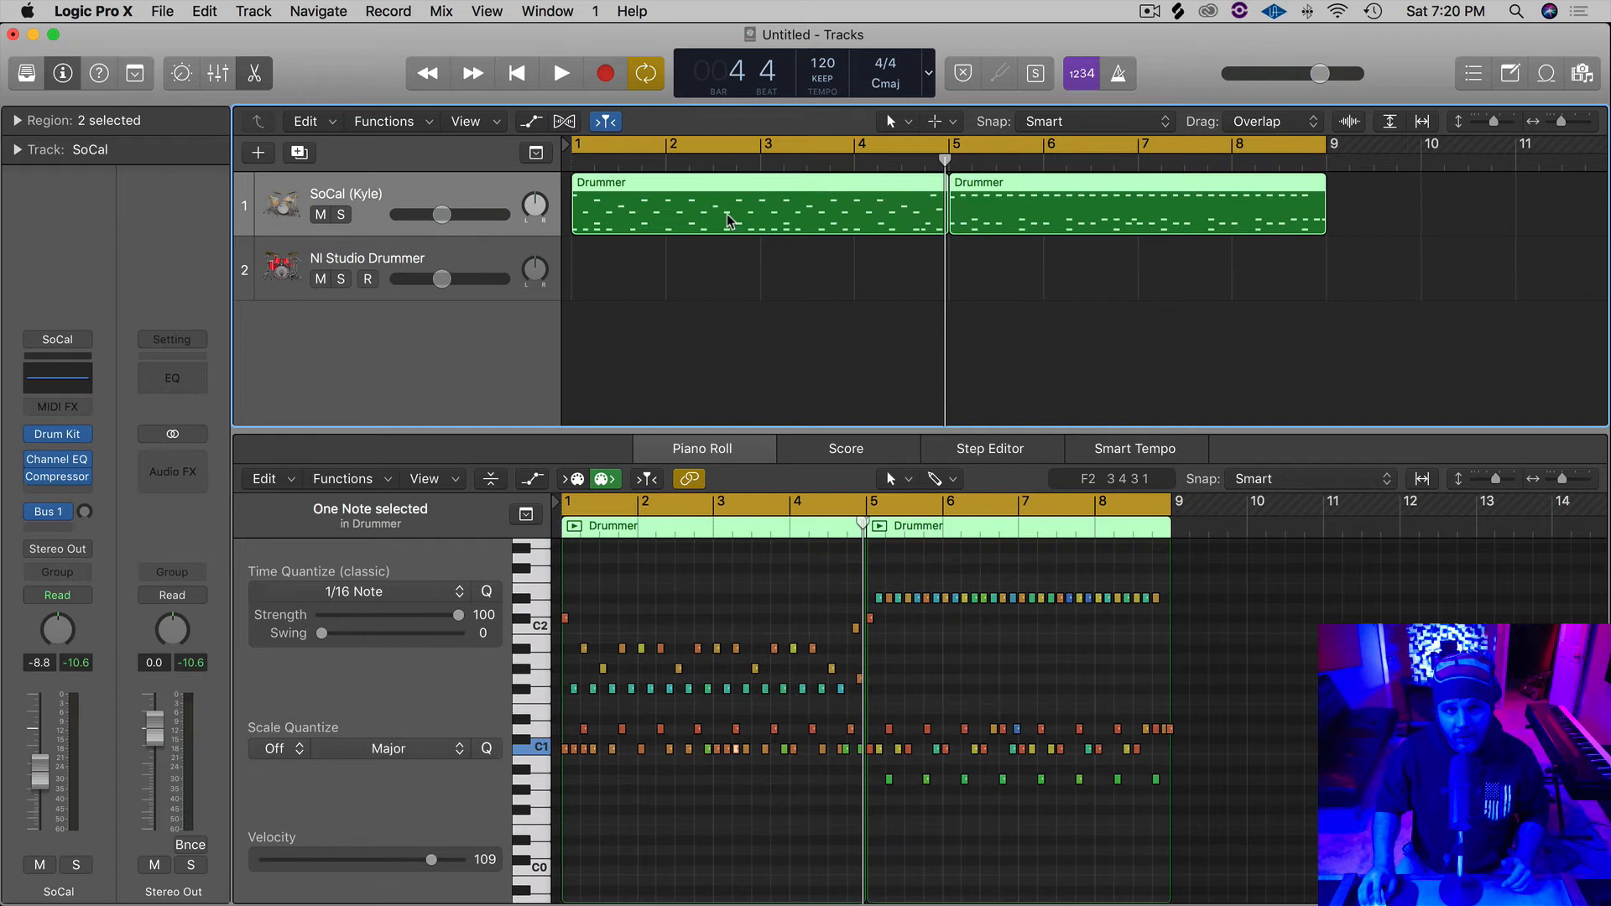
left_click_drag(756, 203, 755, 267)
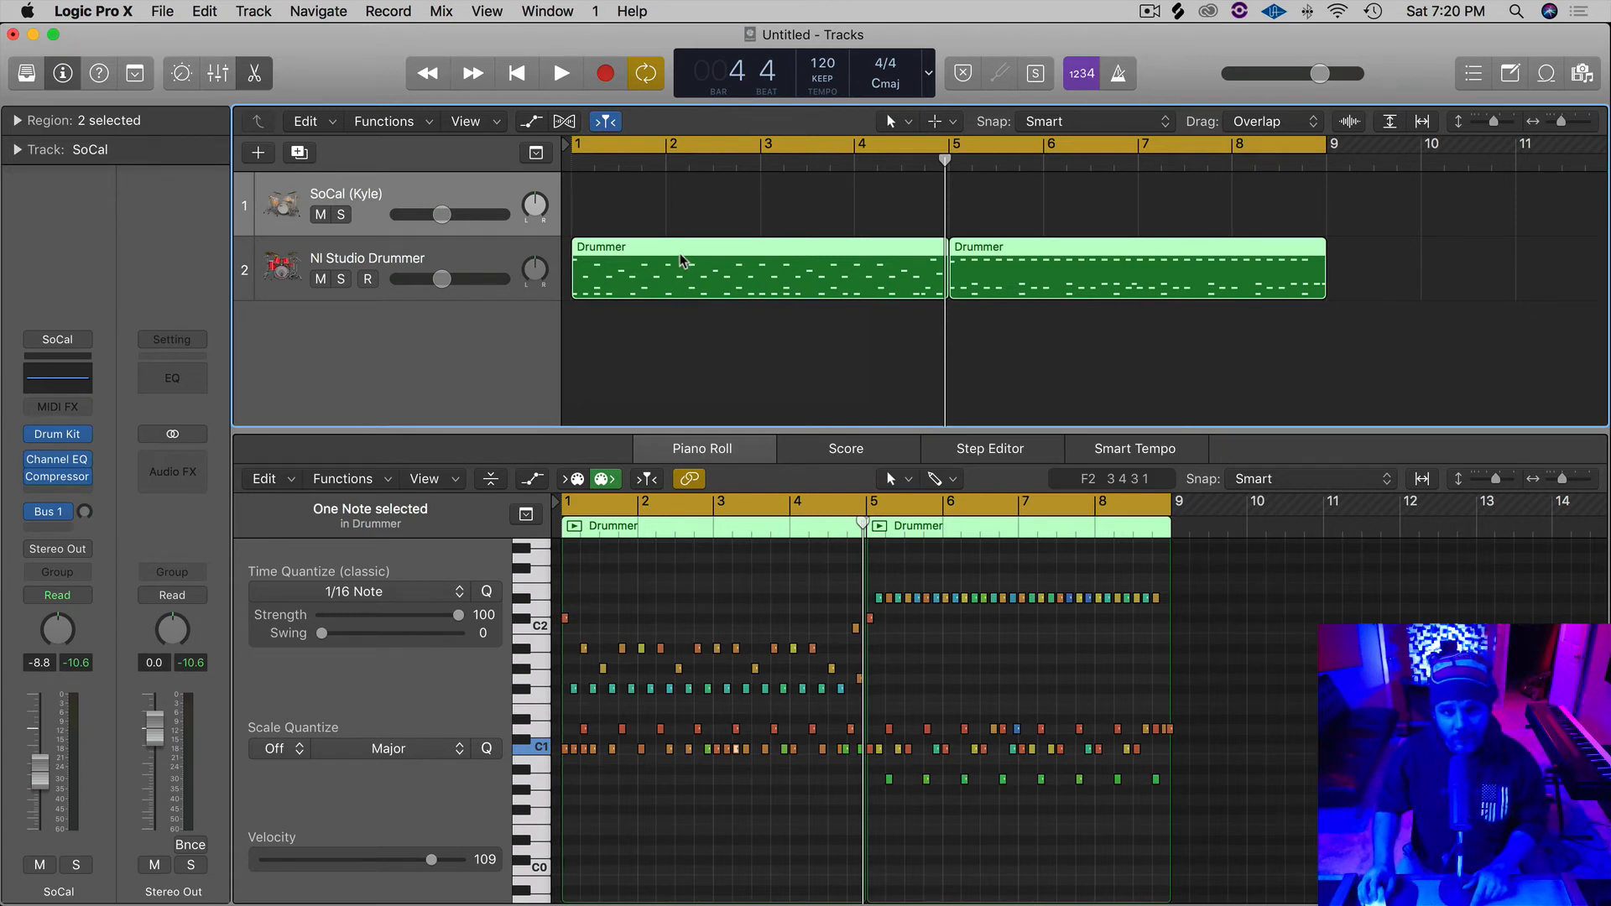
left_click(561, 72)
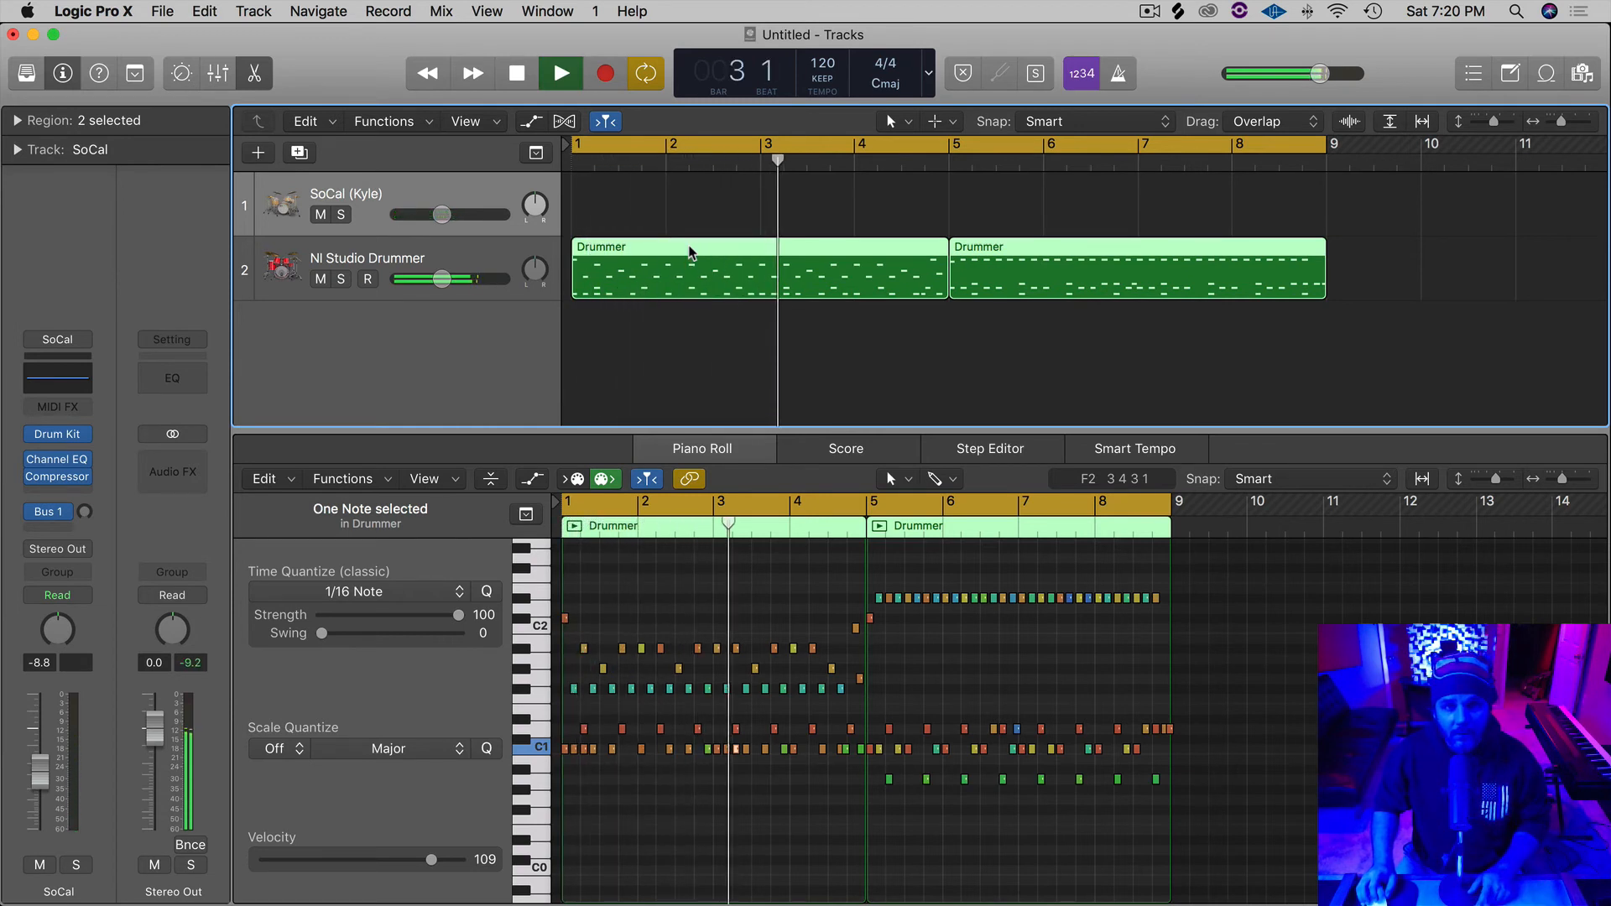
left_click(560, 72)
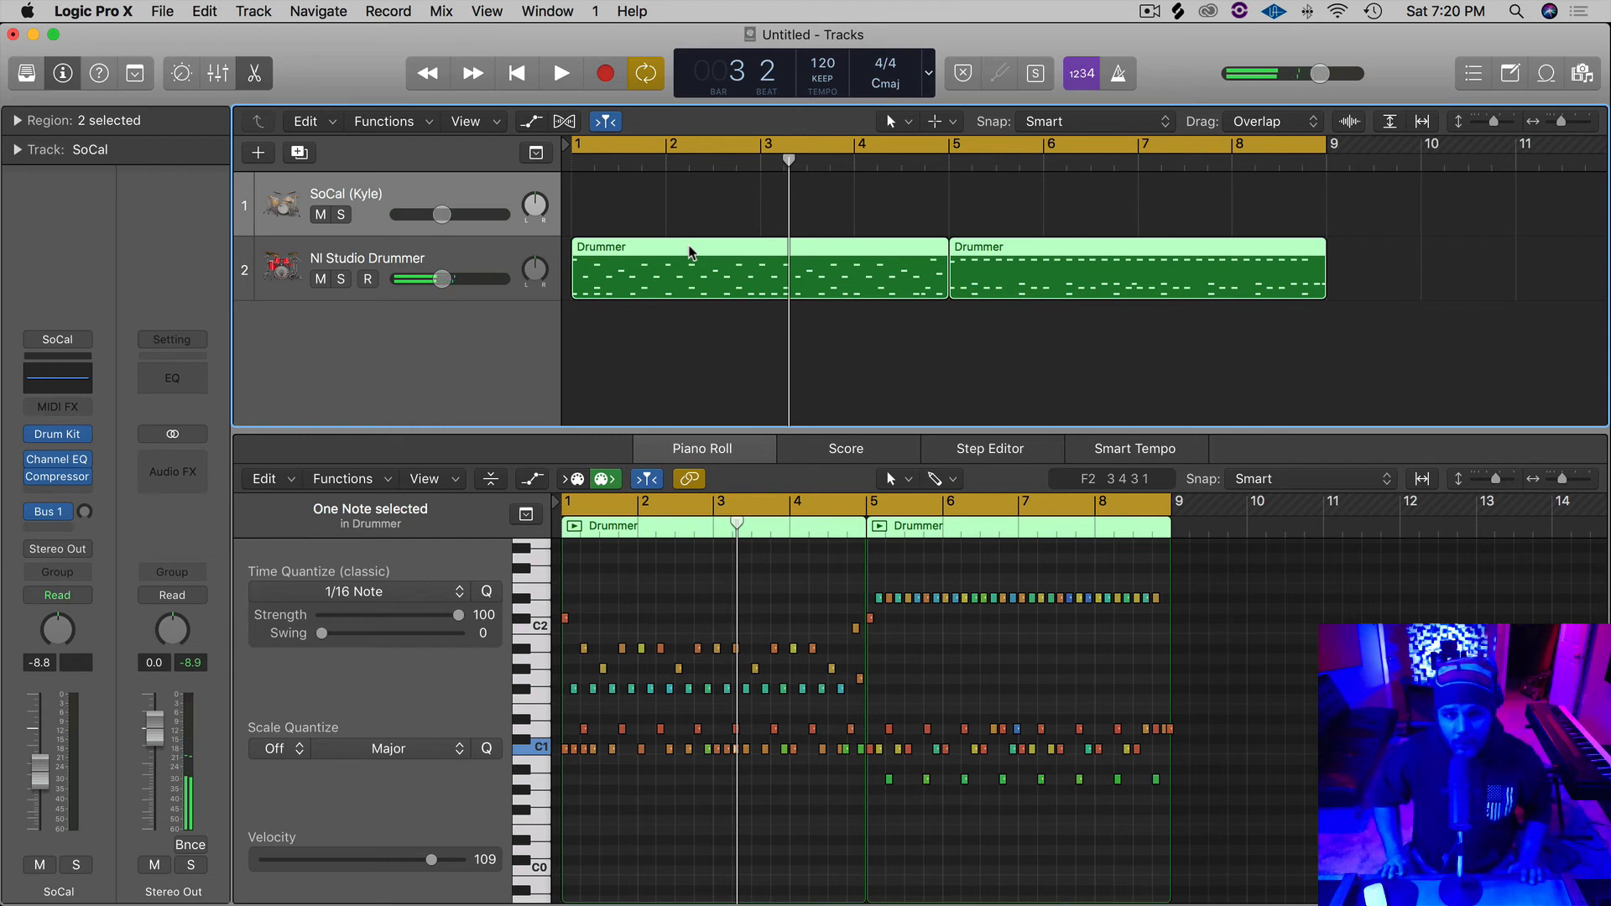